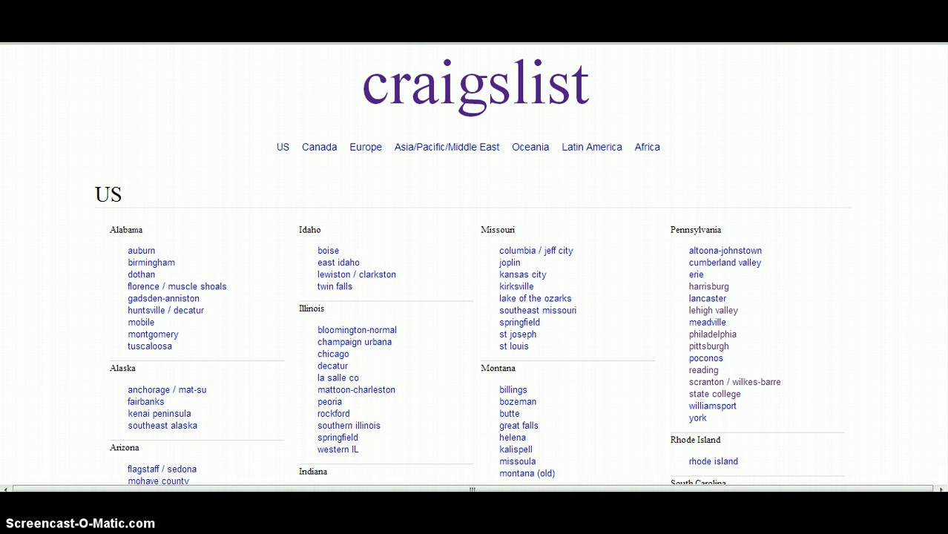
mouse_move(488, 403)
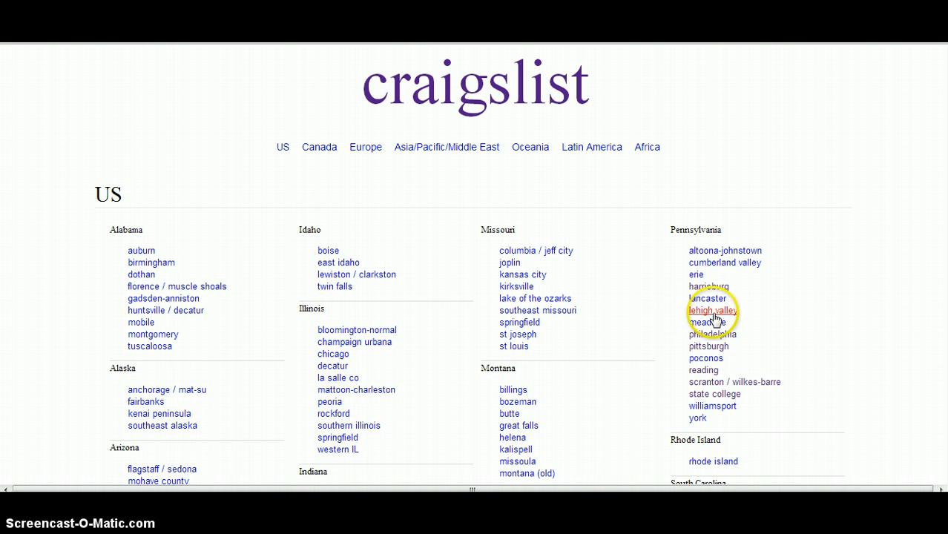
Go to the Lehigh Valley craigslist site from the Pennsylvania list.
left_click(709, 310)
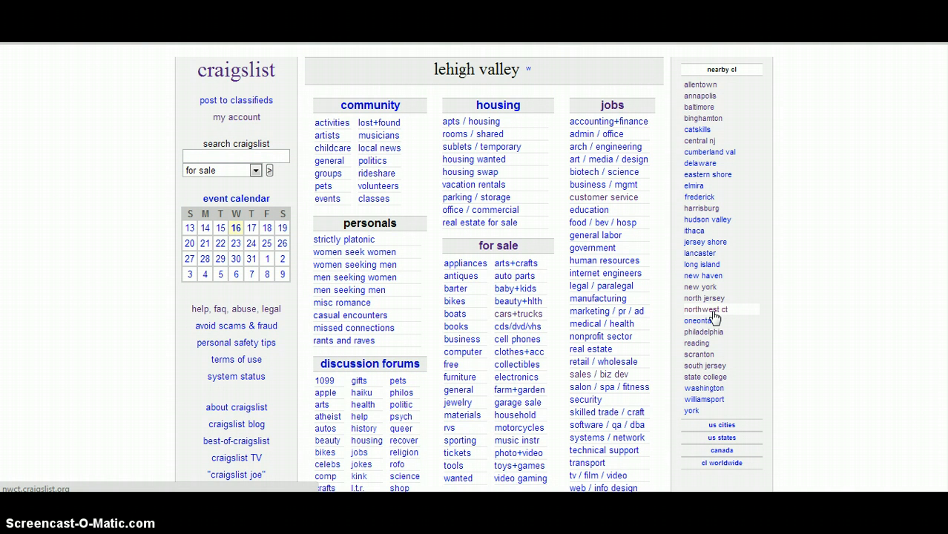
mouse_move(722, 215)
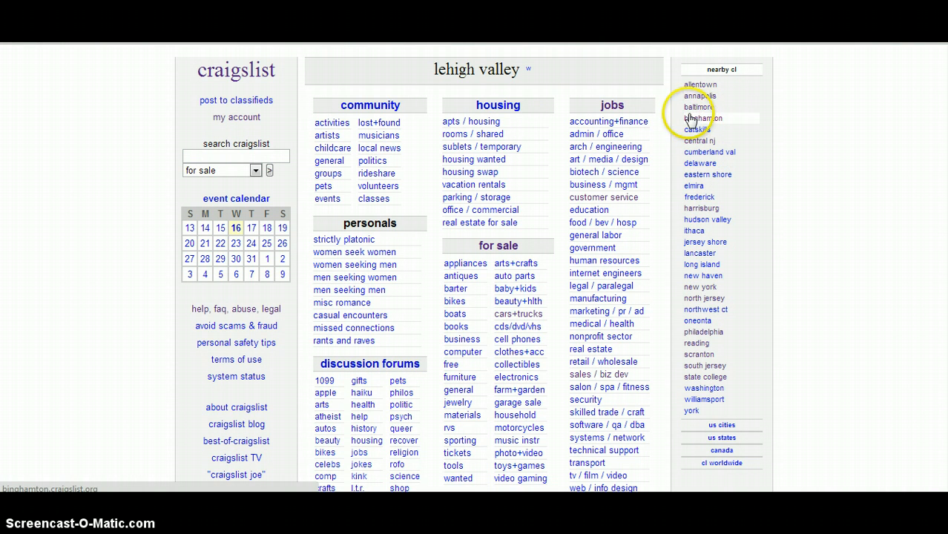
mouse_move(716, 214)
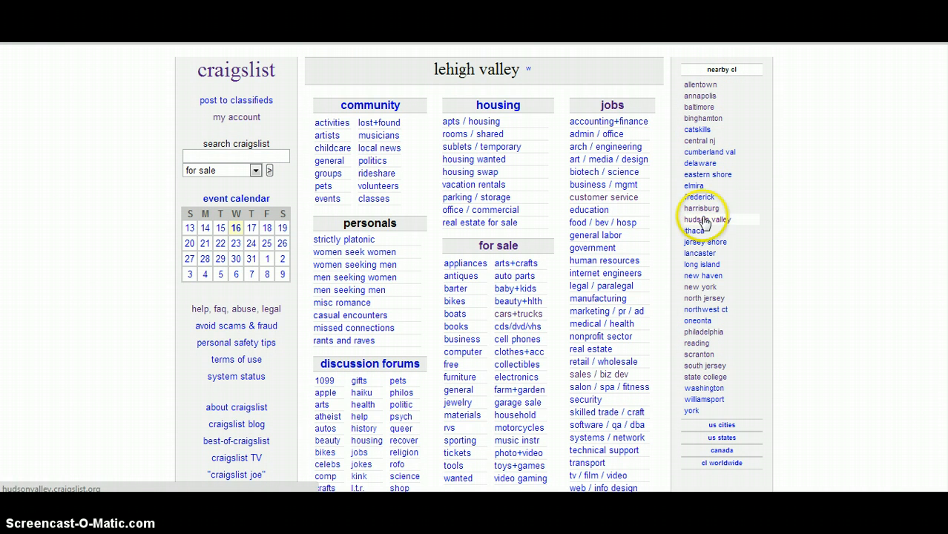
mouse_move(743, 176)
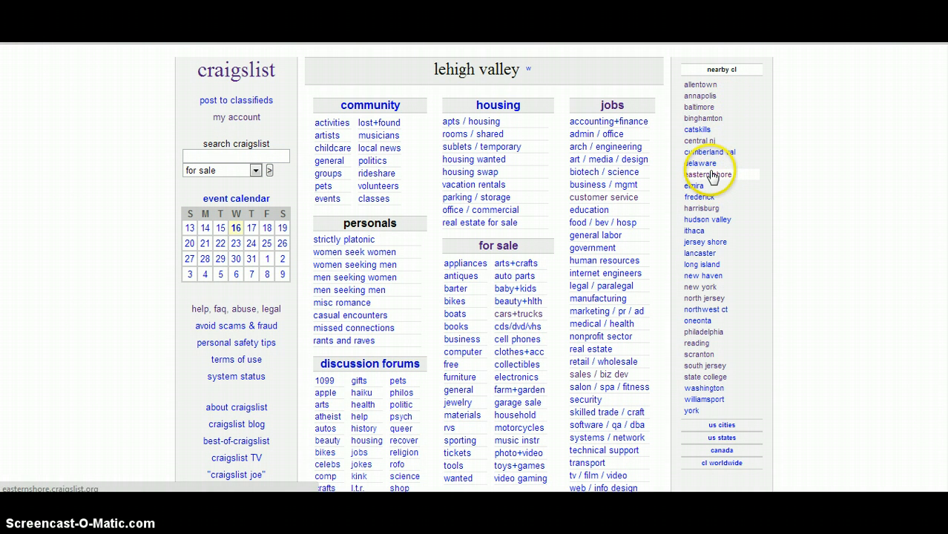
mouse_move(715, 218)
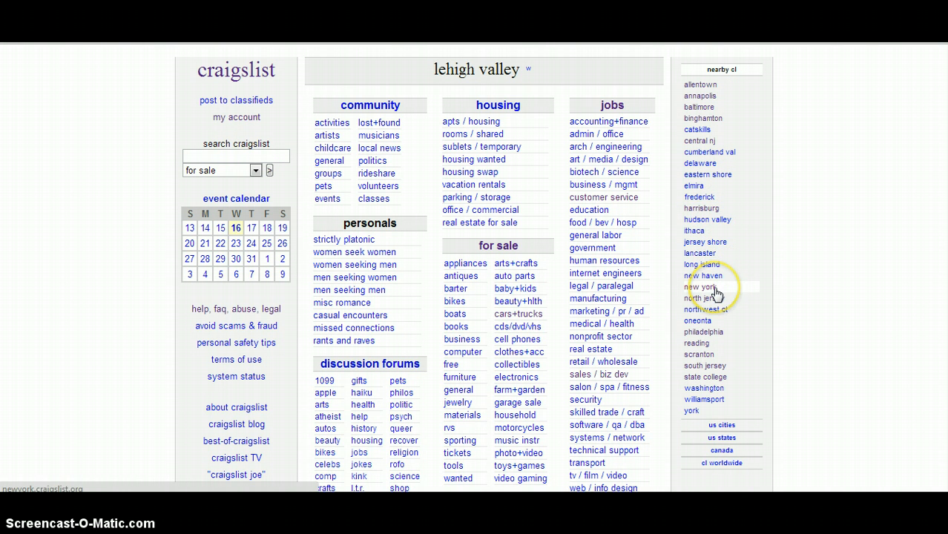
mouse_move(704, 298)
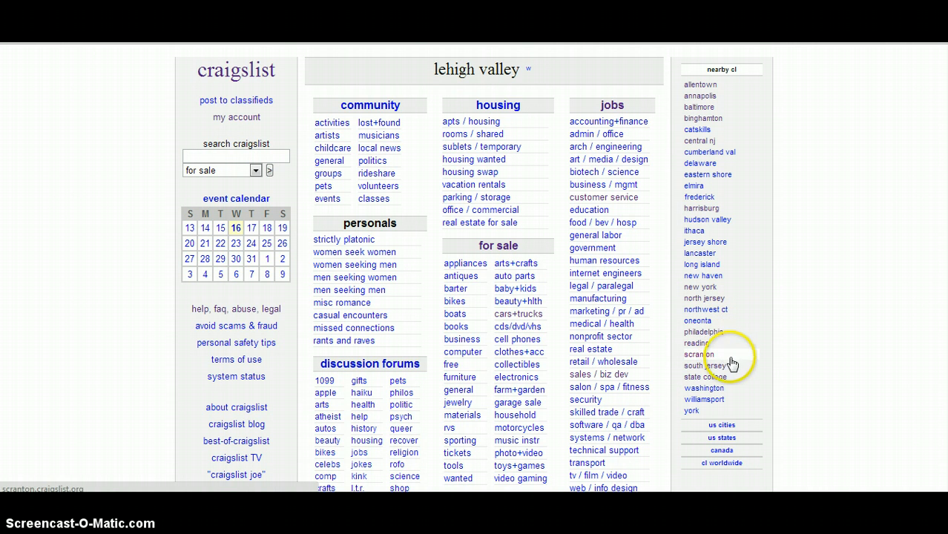
mouse_move(709, 369)
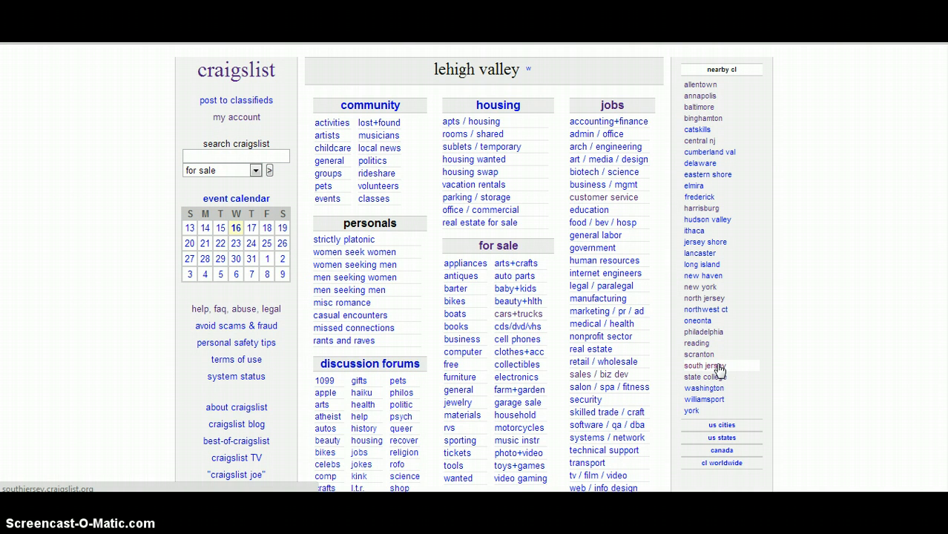
mouse_move(722, 342)
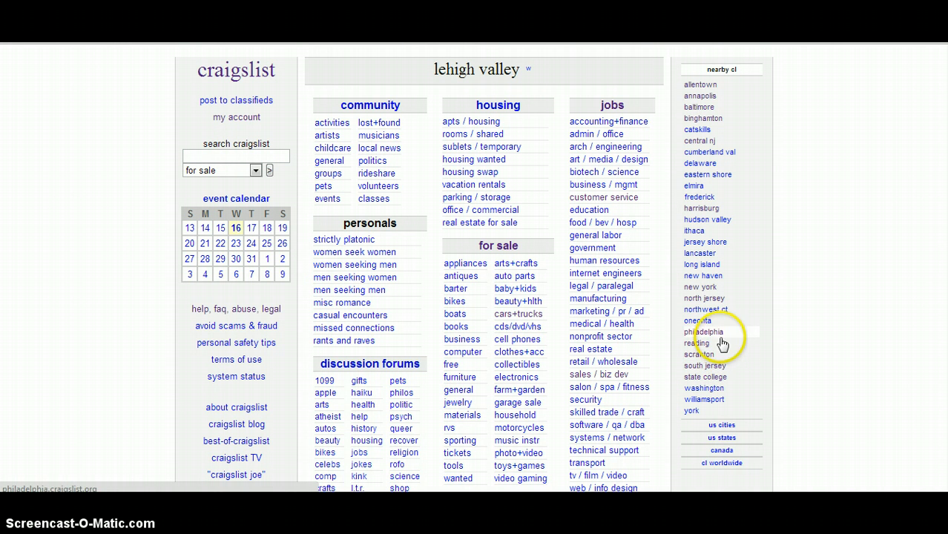
mouse_move(722, 347)
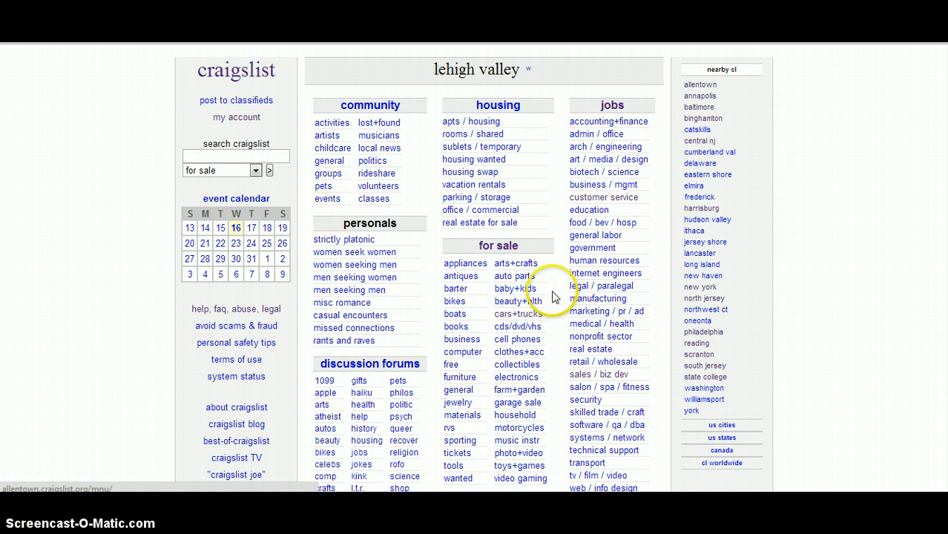
mouse_move(695, 332)
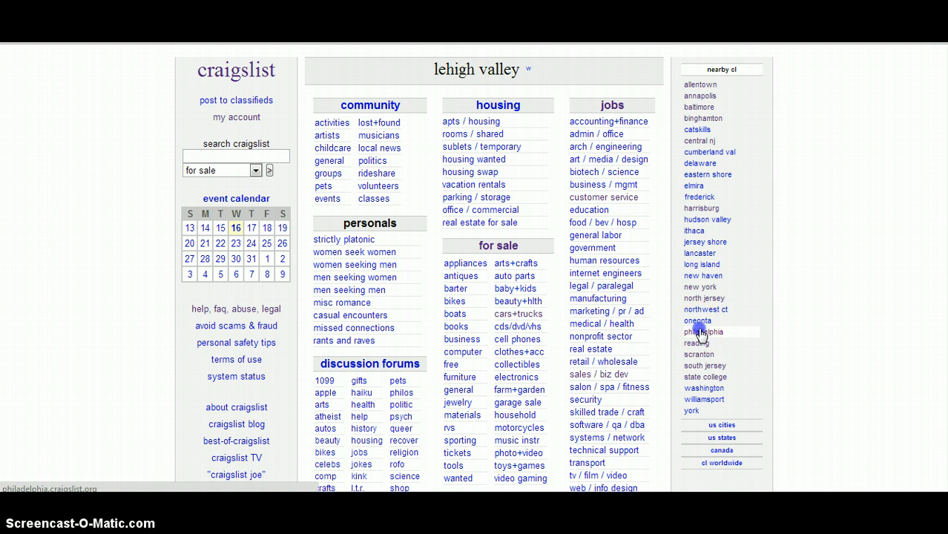
Switch to the Philadelphia site and start a new classified posting.
left_click(705, 332)
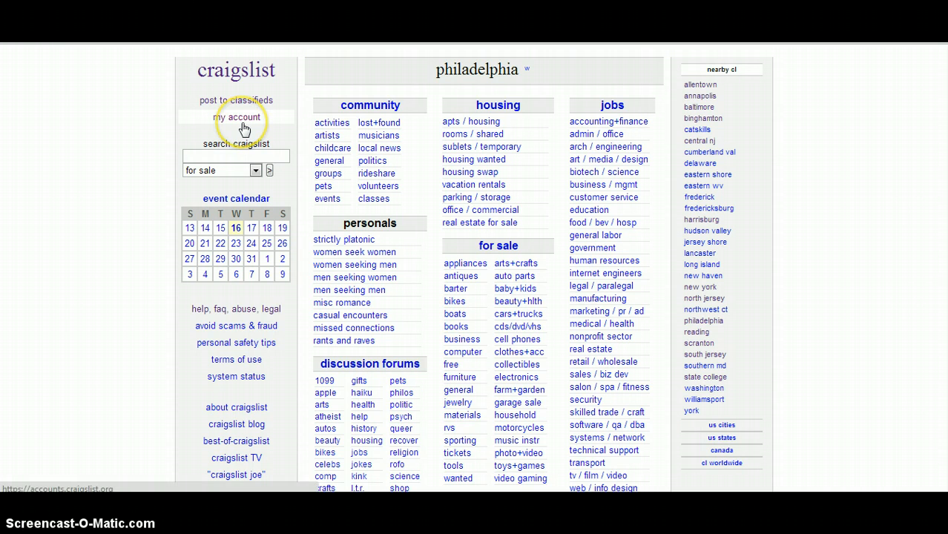
left_click(238, 117)
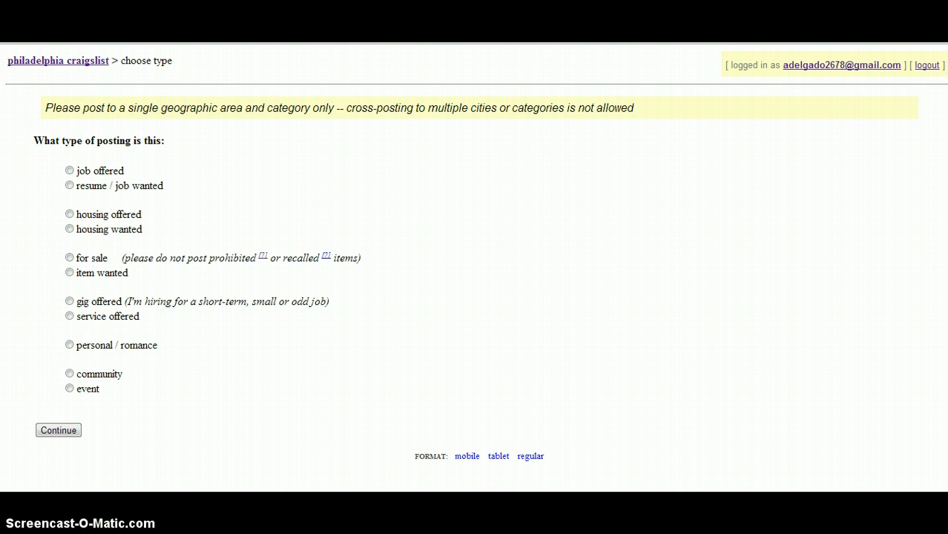
mouse_move(59, 90)
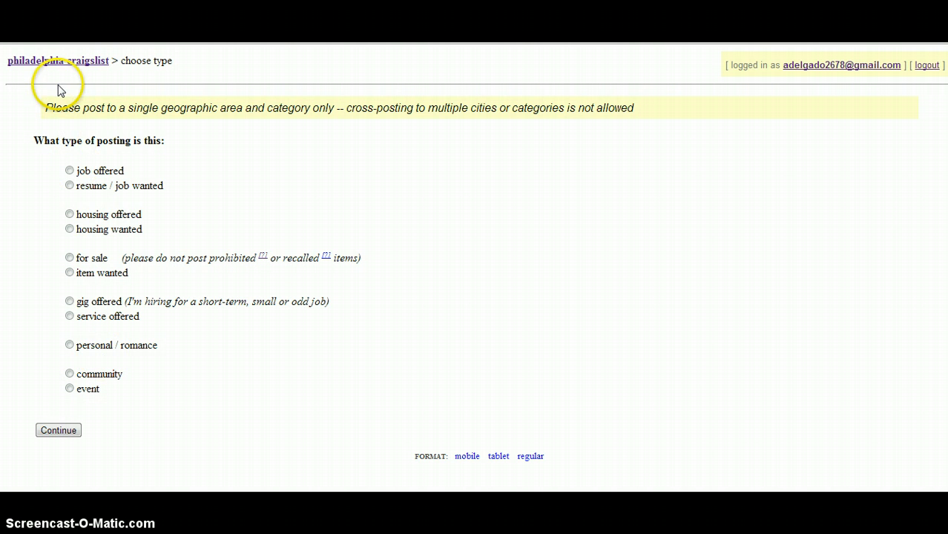
mouse_move(52, 217)
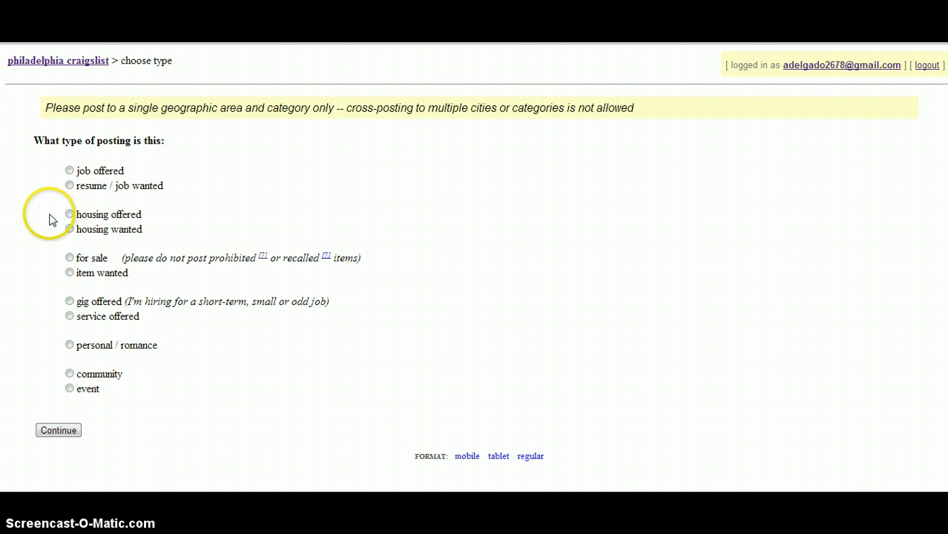
mouse_move(68, 304)
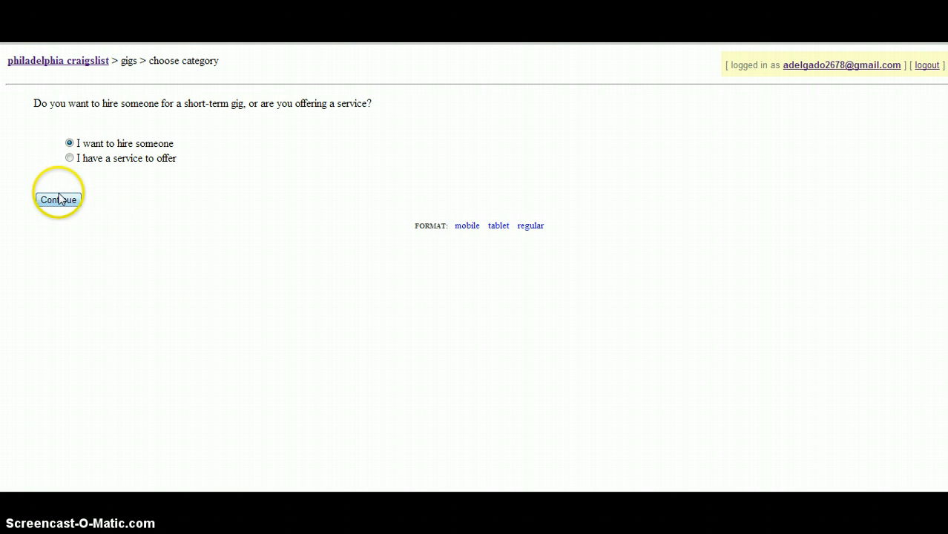
Choose hiring for a short-term gig and pick computer gigs as the category.
left_click(58, 193)
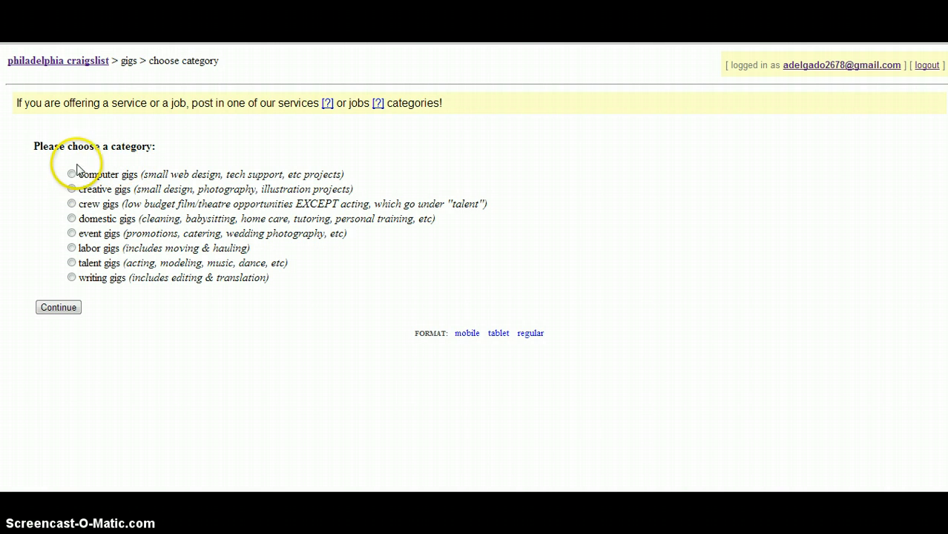
mouse_move(104, 163)
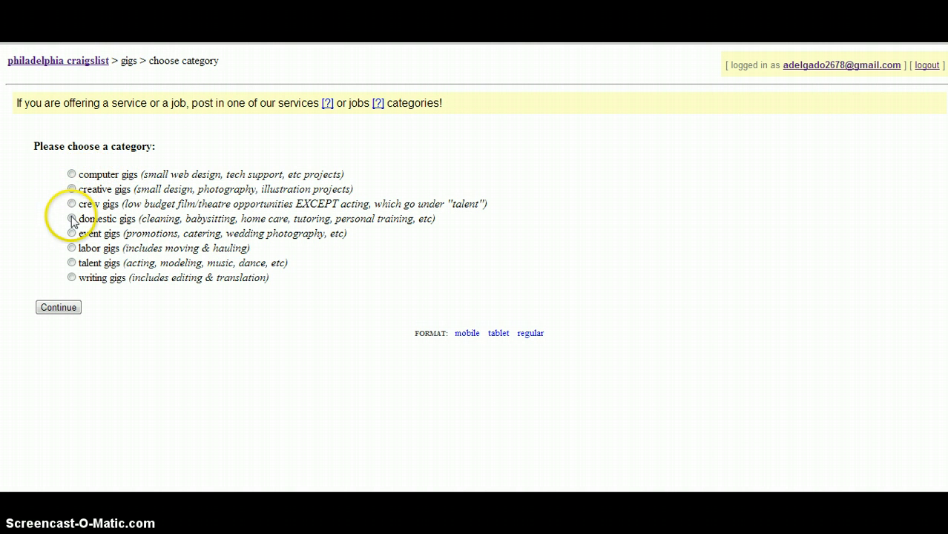
mouse_move(90, 256)
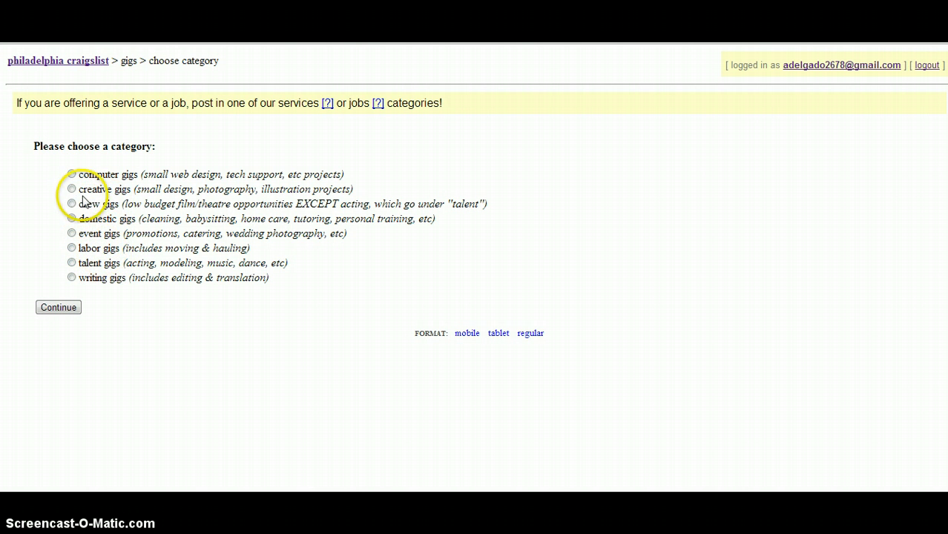
mouse_move(54, 392)
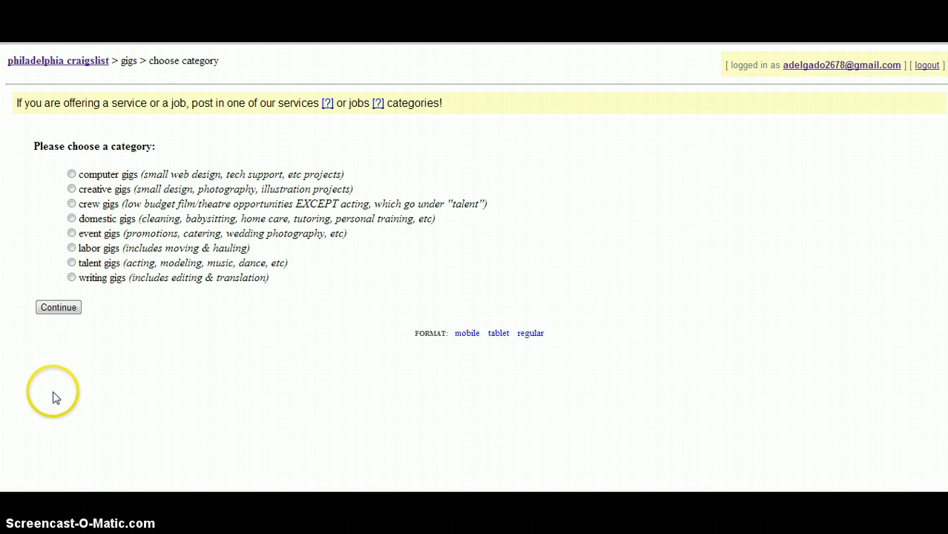
mouse_move(132, 345)
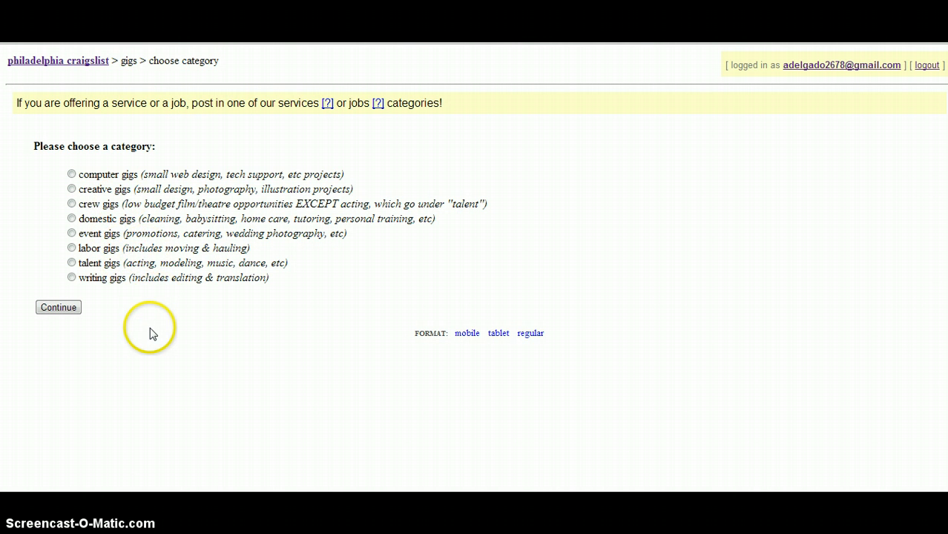
left_click(71, 173)
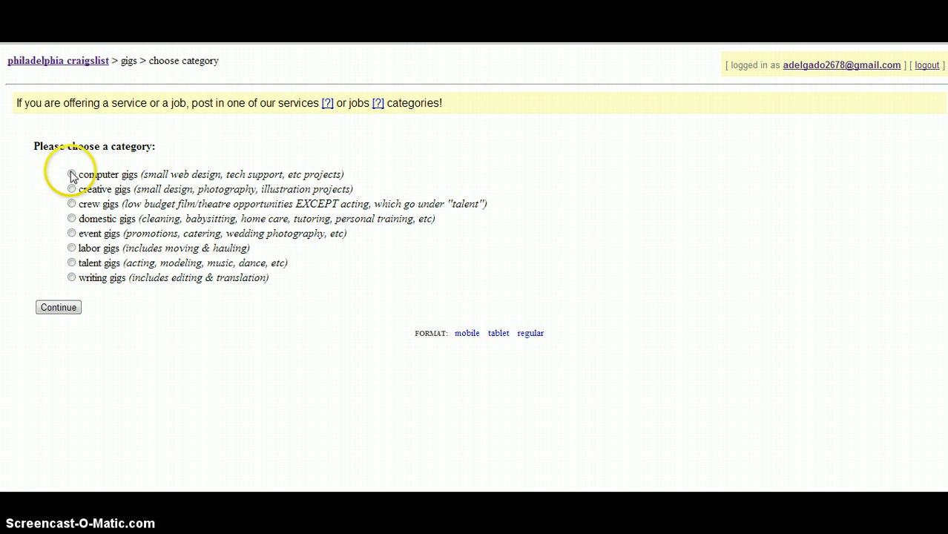
left_click(58, 307)
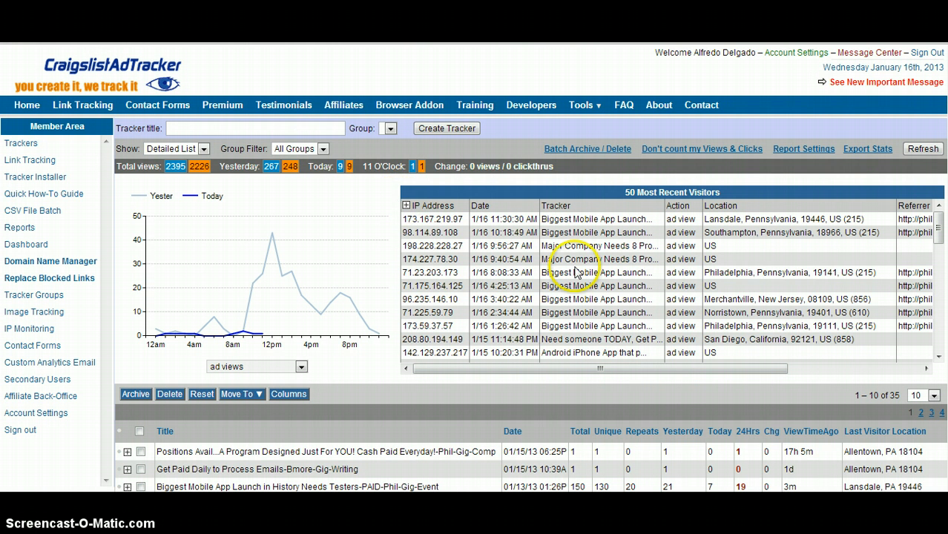
mouse_move(619, 285)
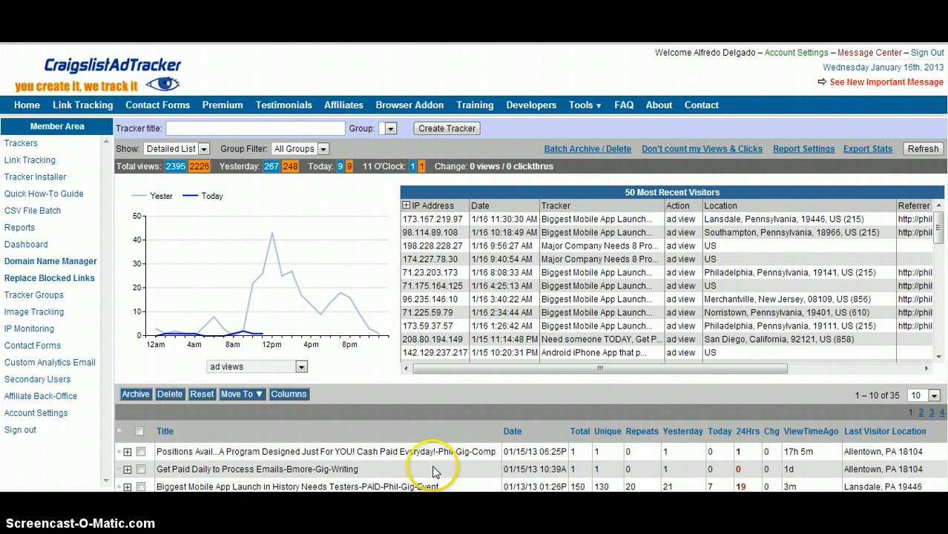
mouse_move(579, 461)
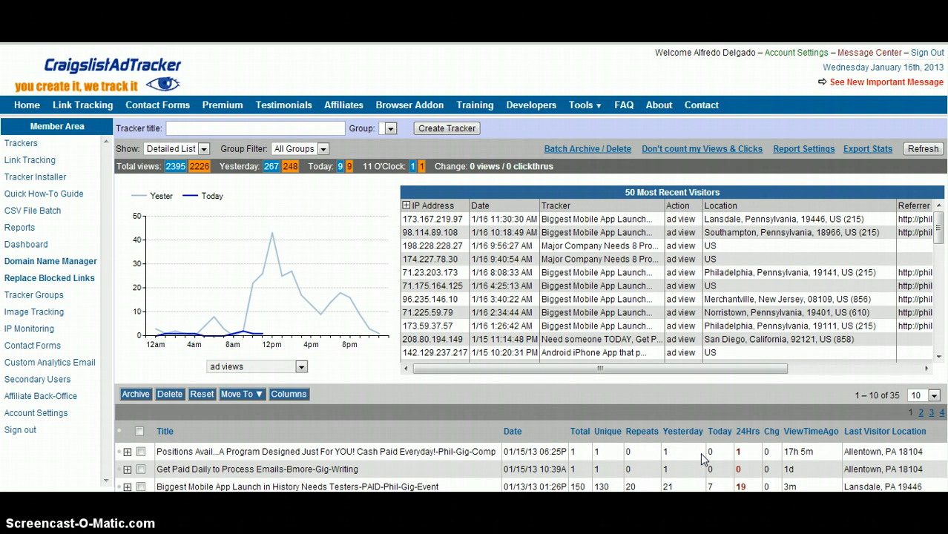
mouse_move(352, 301)
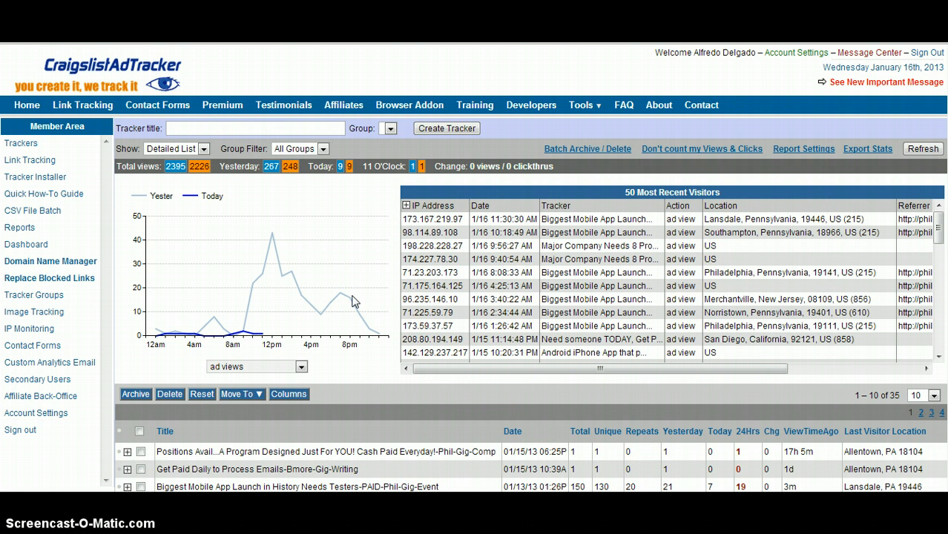
mouse_move(87, 226)
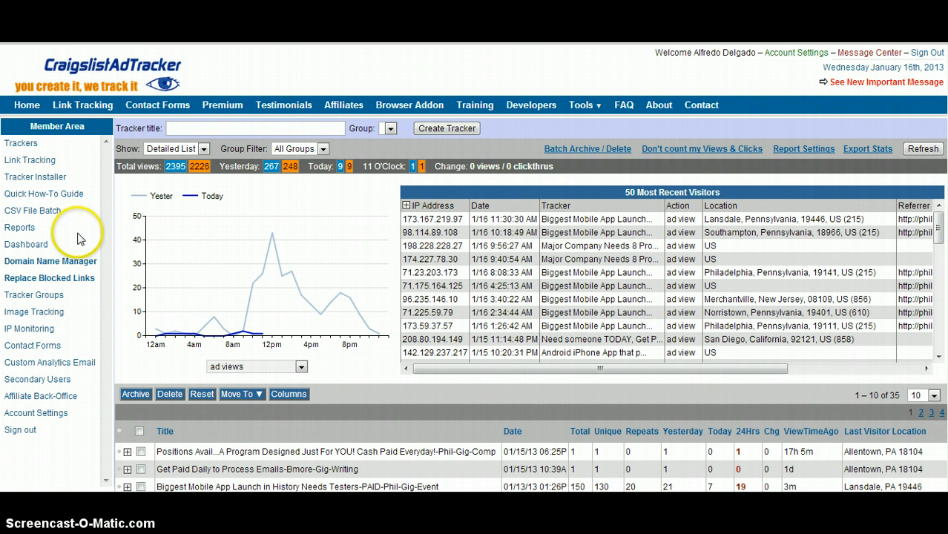
mouse_move(33, 313)
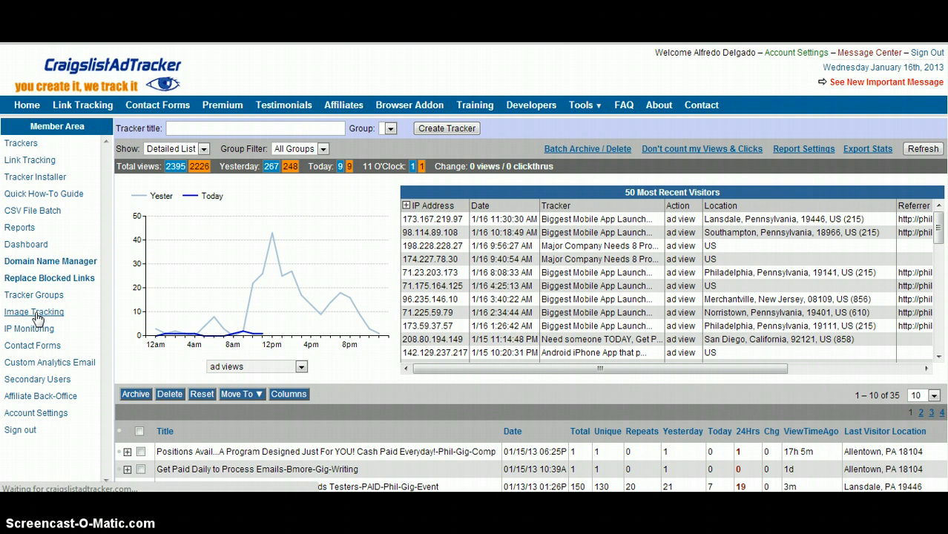
Browse the Image Tracking library down to the ad5-bottom.png image code.
left_click(34, 312)
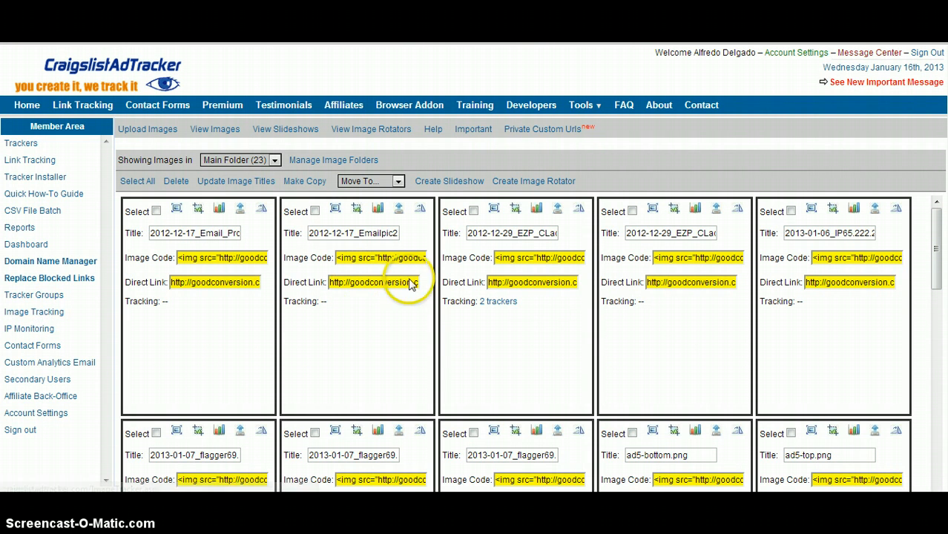
mouse_move(732, 301)
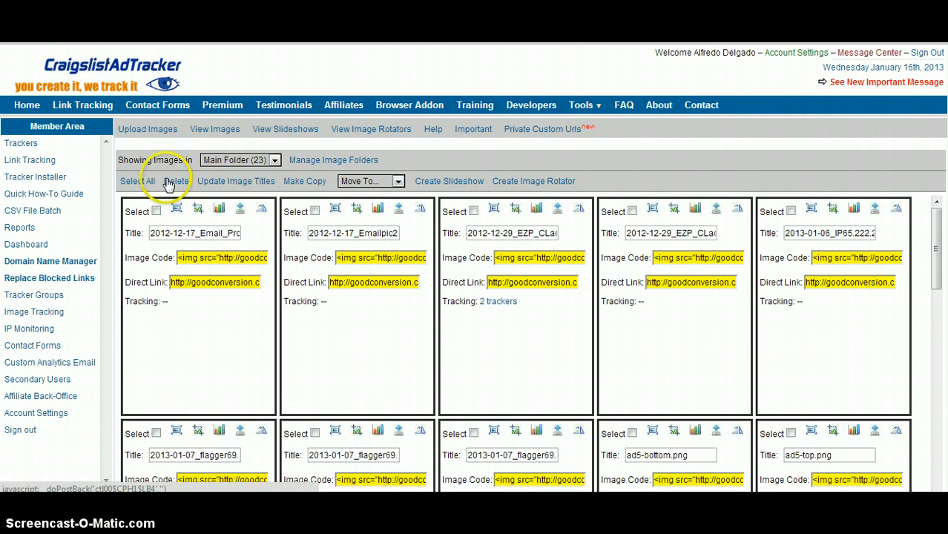
mouse_move(154, 138)
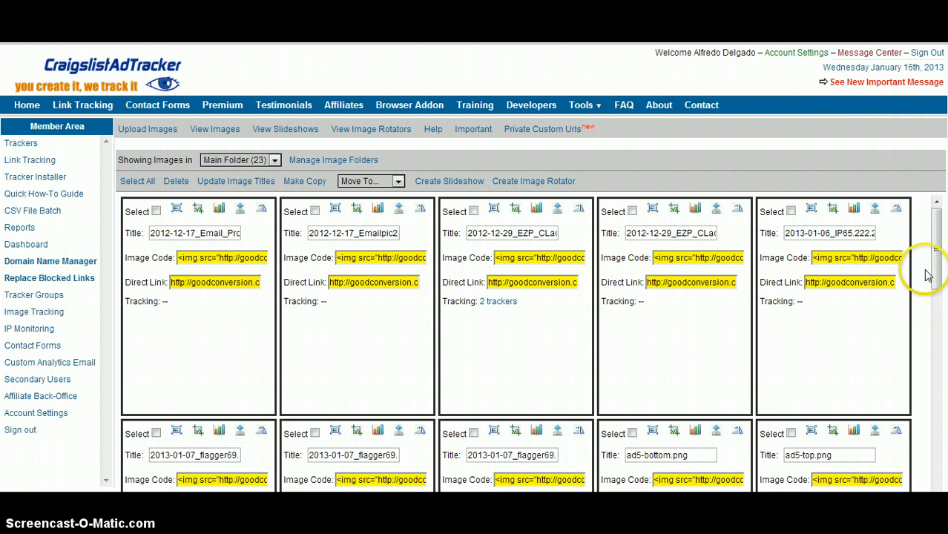
scroll("down", 3)
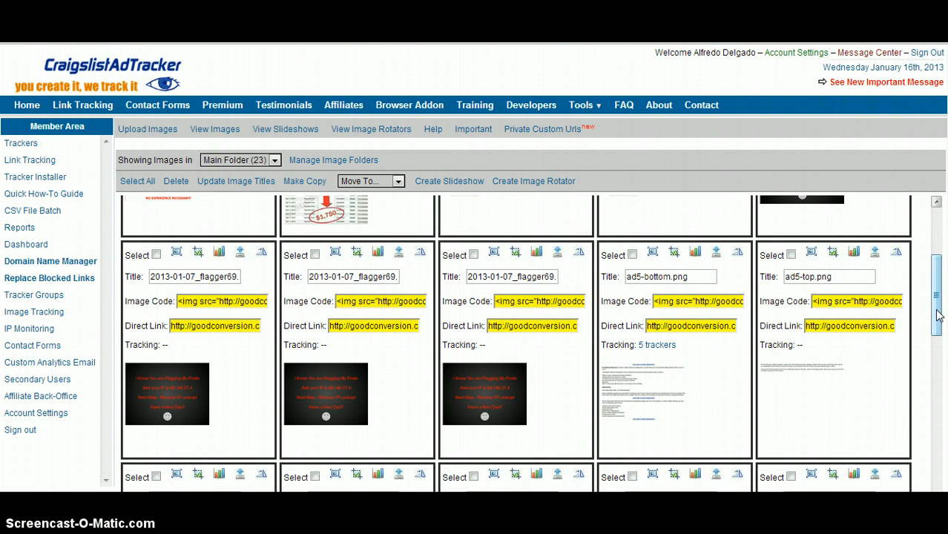
scroll("down", 3)
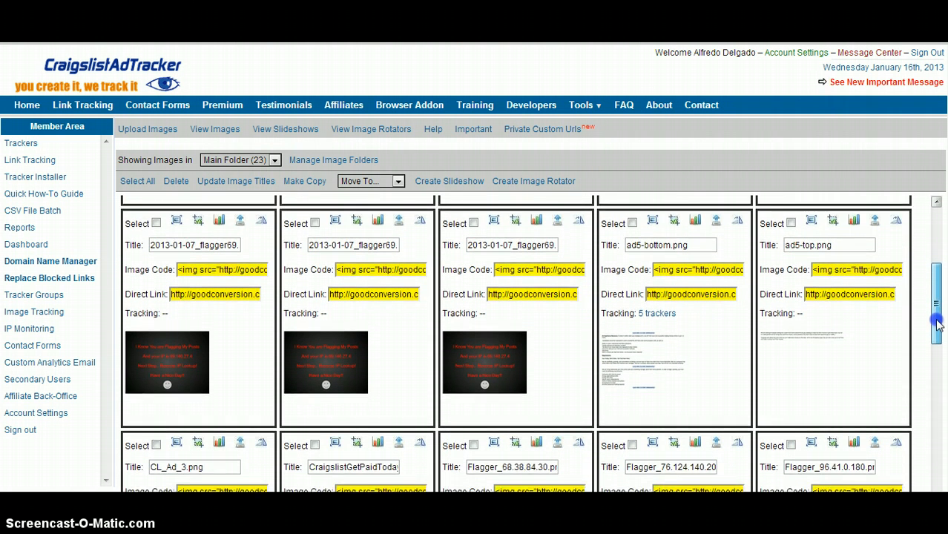
scroll("down", 3)
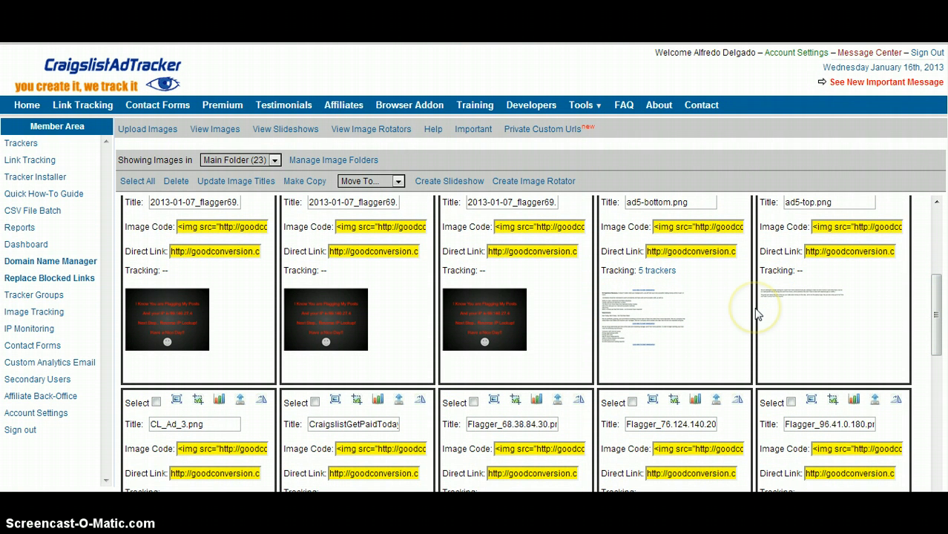
mouse_move(758, 313)
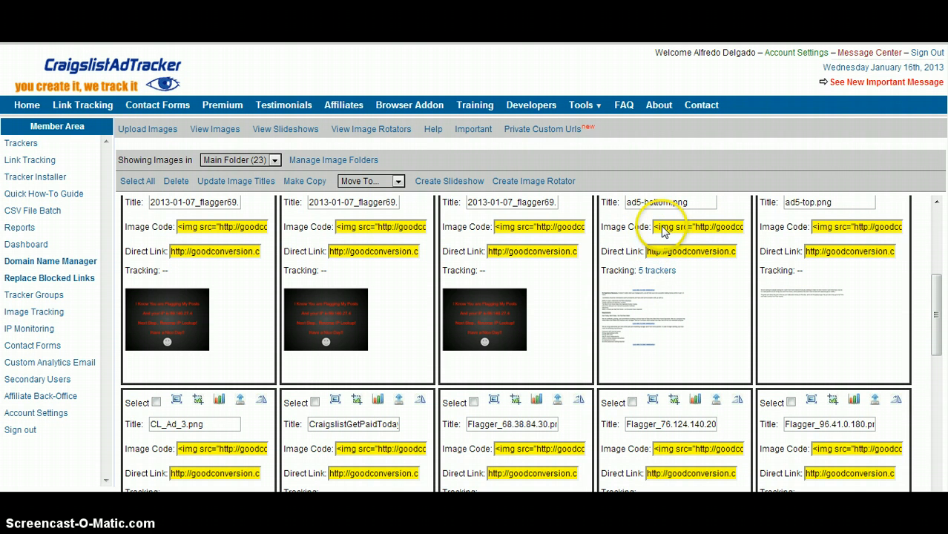
mouse_move(697, 256)
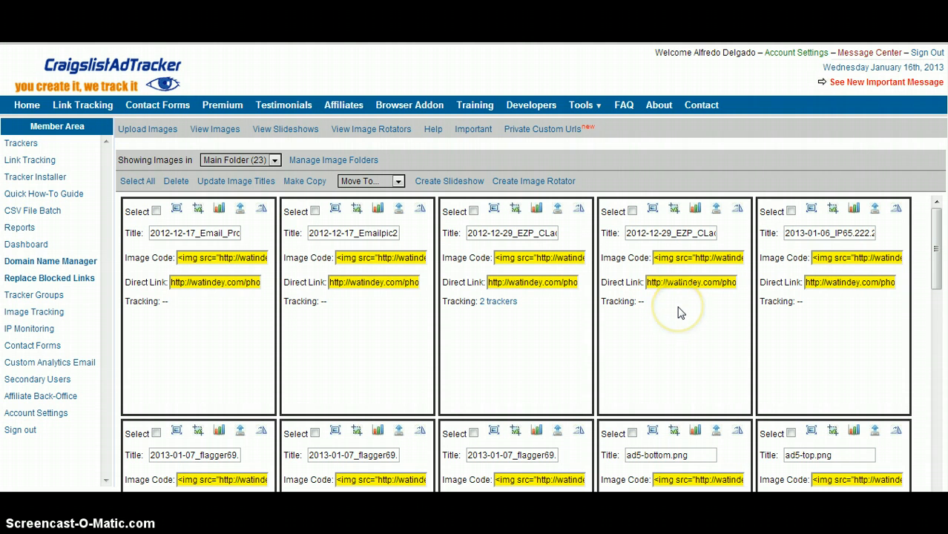
mouse_move(681, 313)
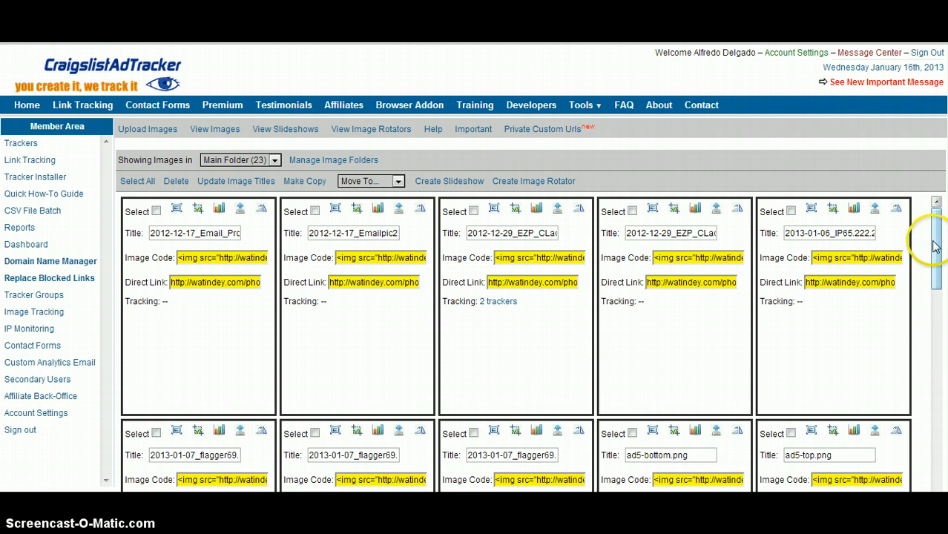
scroll("down", 3)
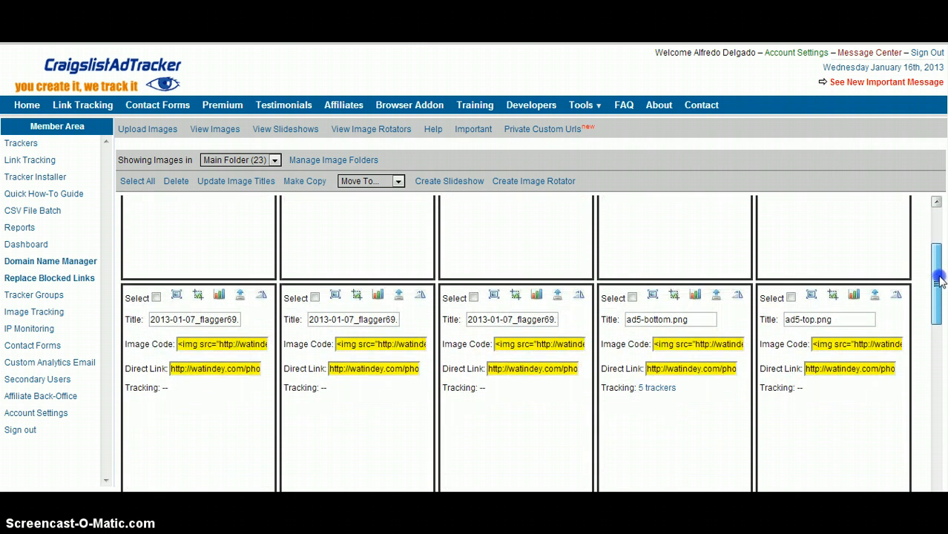
scroll("down", 3)
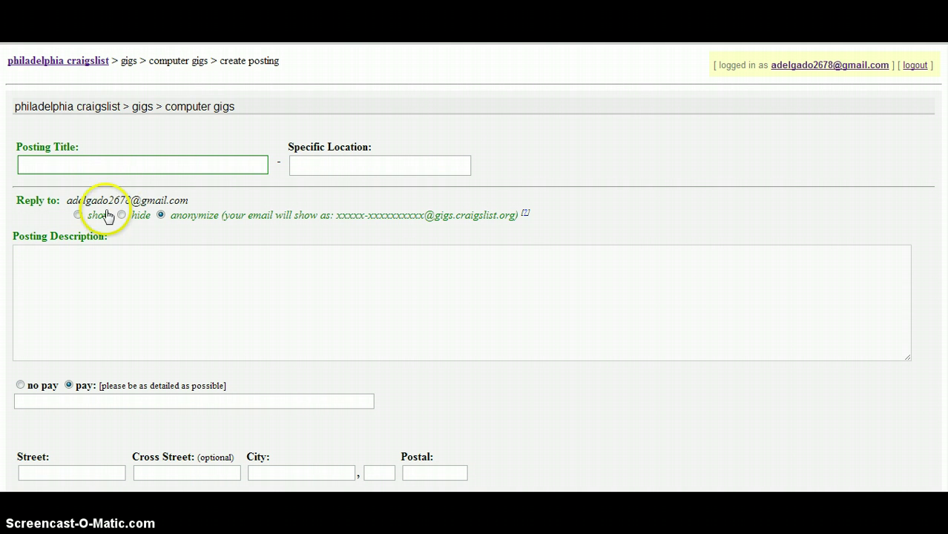
Paste the <img> code for photo 5141694060.jpg into the Posting Description.
type("<img src=\"http://gatindey.com/photos/i/5141694060.jpg\" border=\"0\" />")
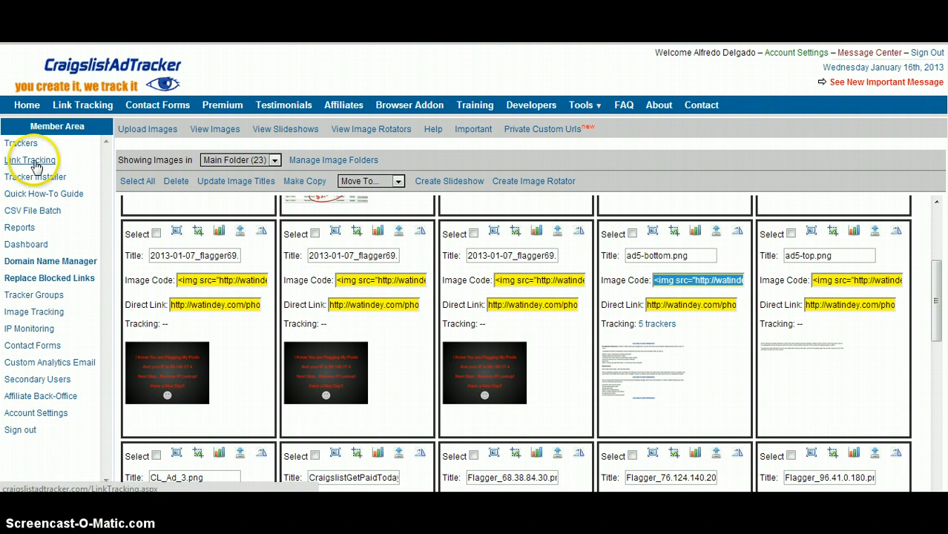
In Link Tracking, enter the watindev.com image code for 7470891720.jpg as link text.
left_click(30, 159)
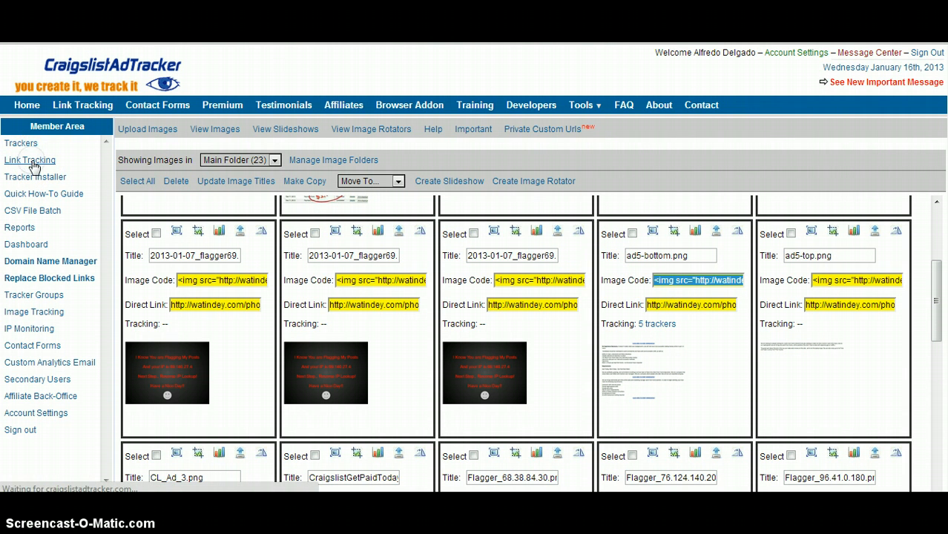
left_click(29, 161)
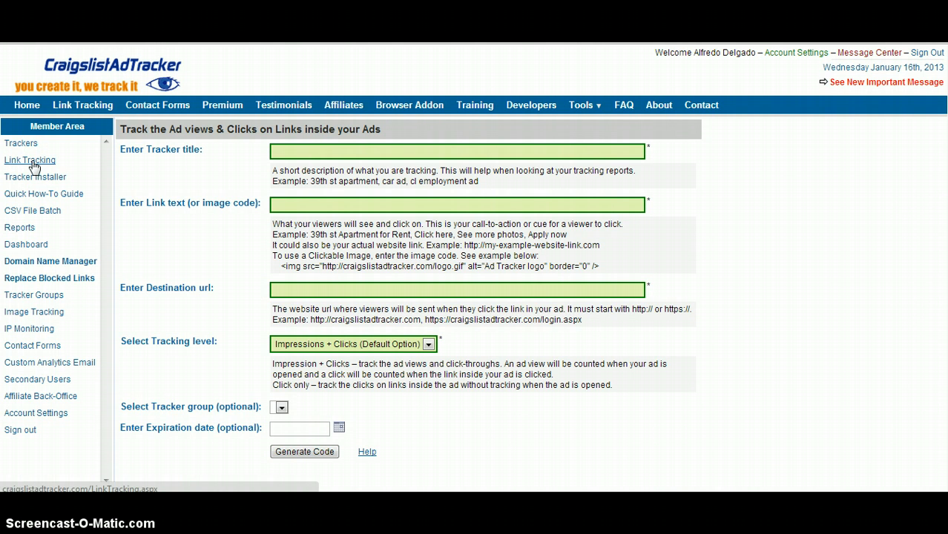
left_click(296, 206)
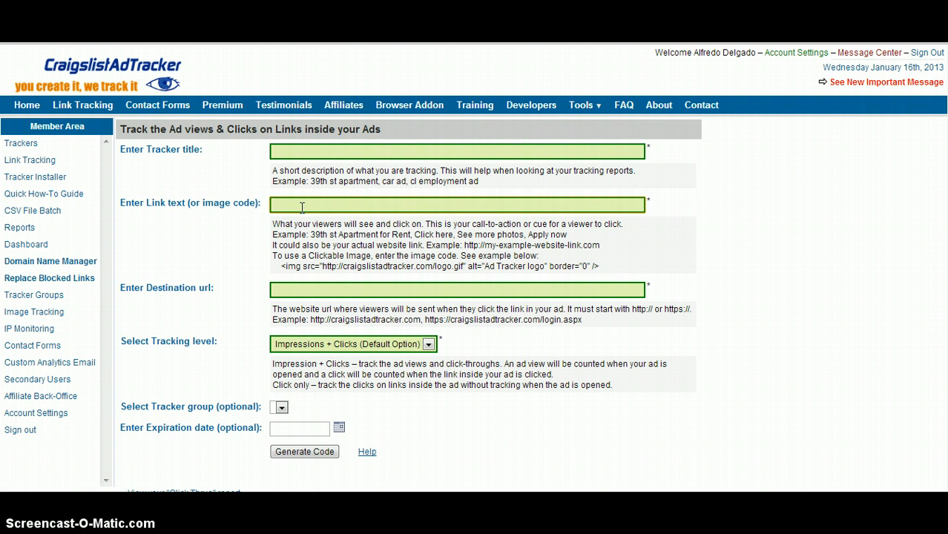
type("<img src=\"http://watindev.com/photos/i/7470891720.jpg\" border=\"0\" />")
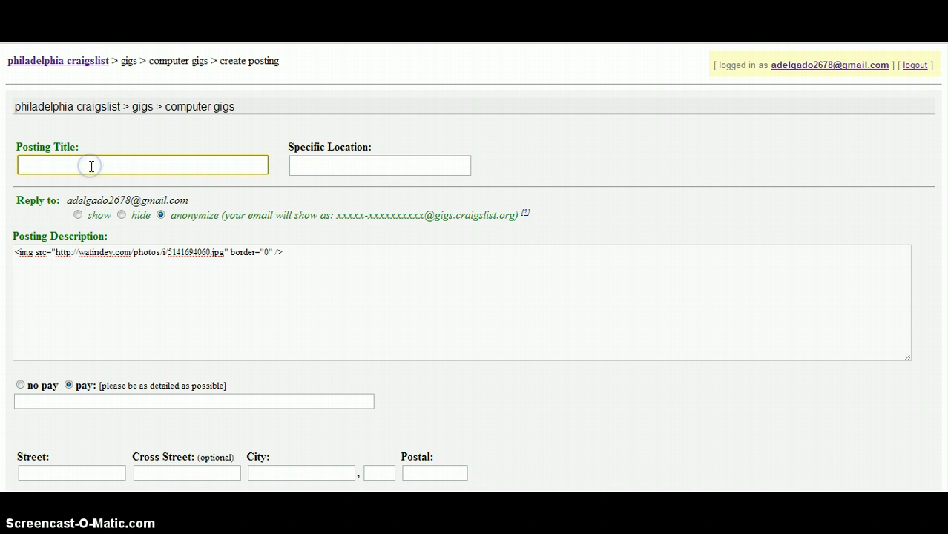
Write the posting title 'Looking for 2 People to Start TODAY-Paid'.
left_click(89, 165)
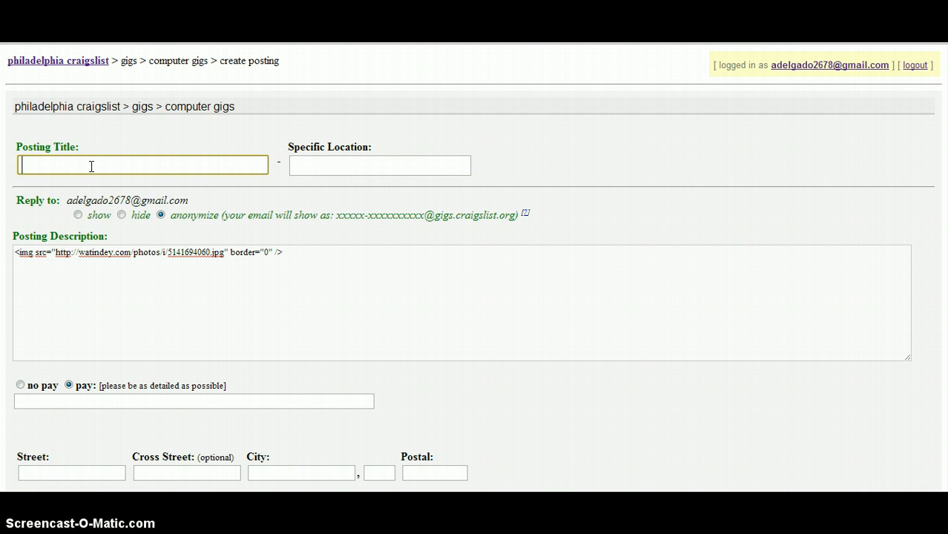
type("Looking")
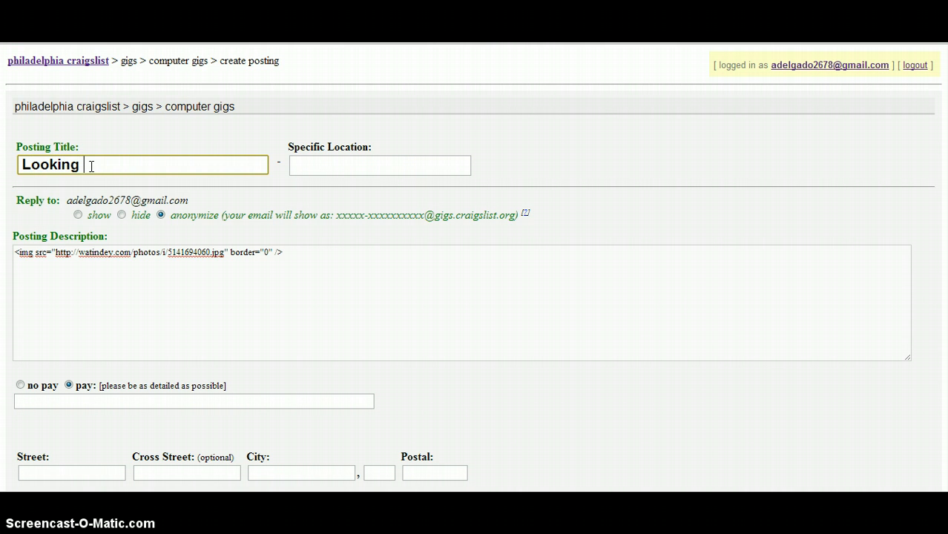
type("for 2")
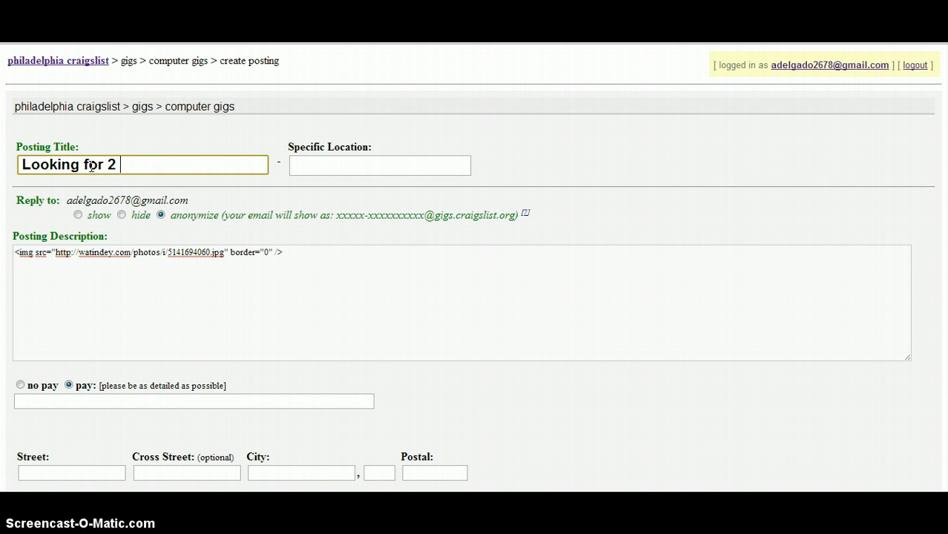
type("People to")
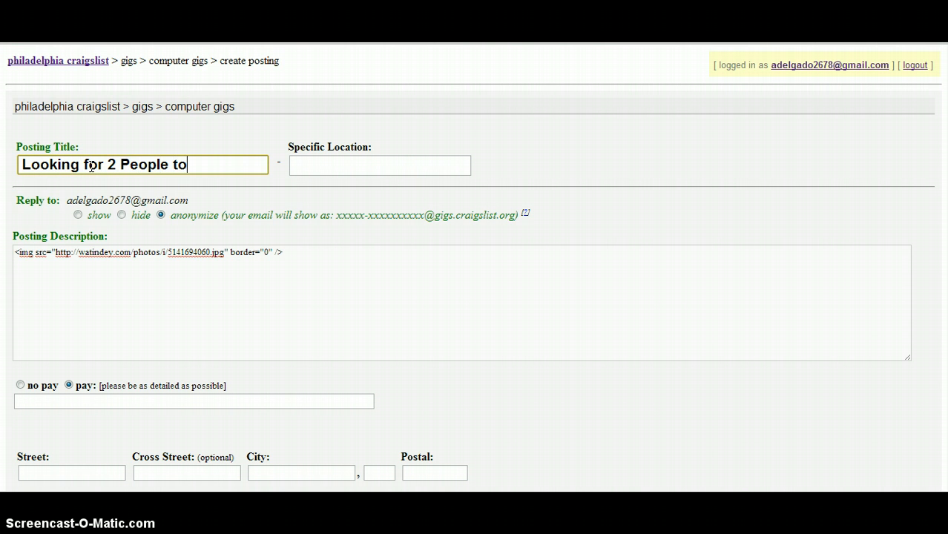
type("Start TO")
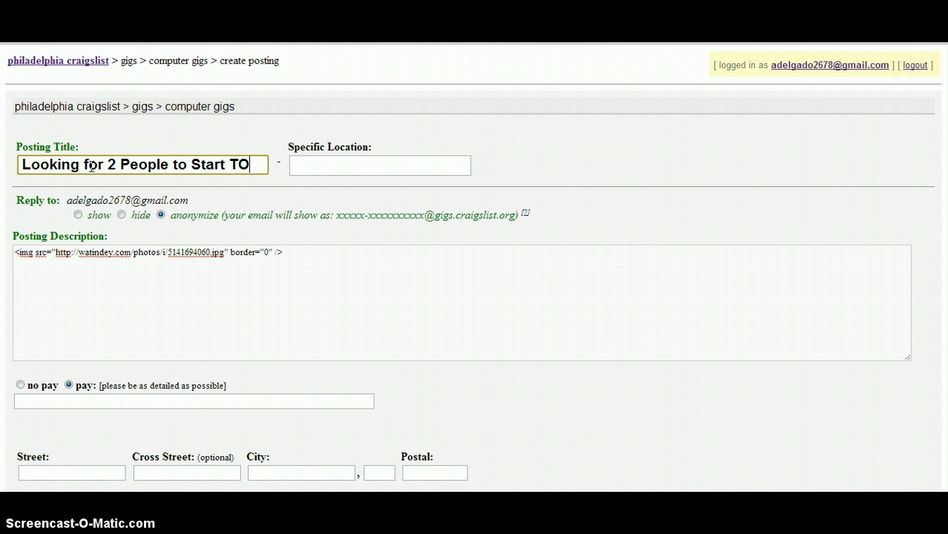
type("DAY")
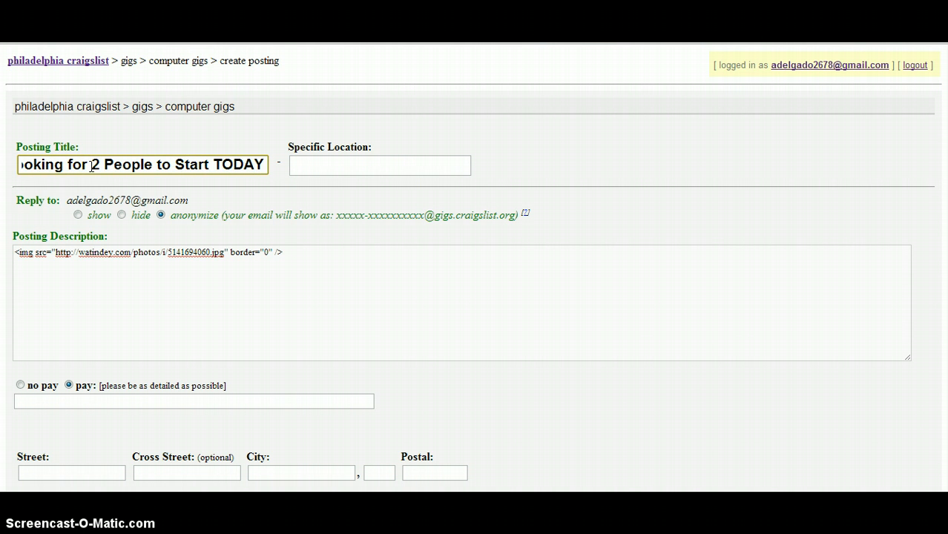
type("-Paid Daily")
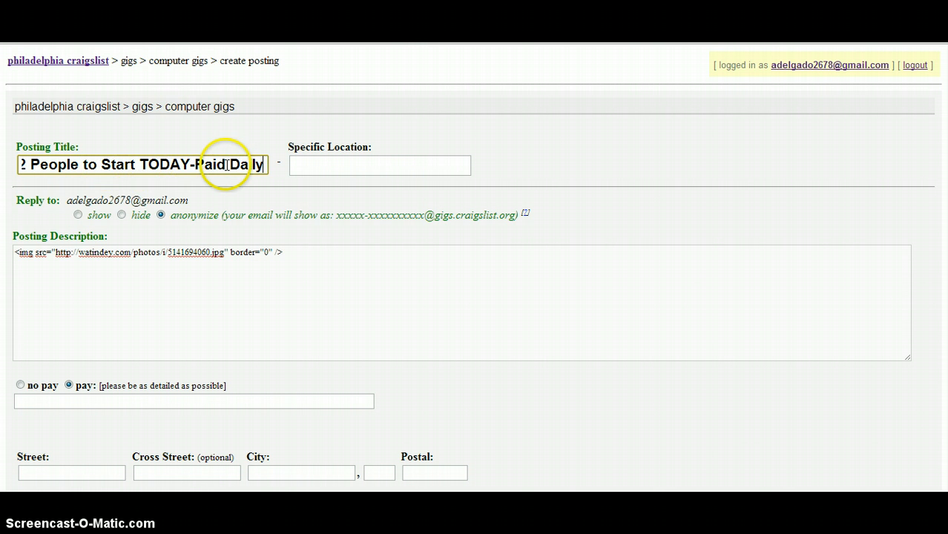
End the title with 'Same Day', set location Philadelphia, and select the title to copy it.
double_click(245, 165)
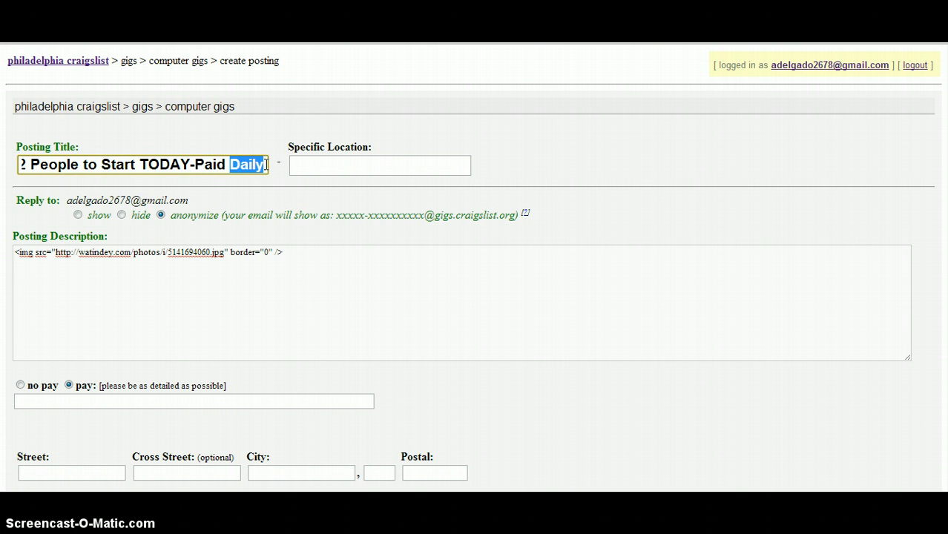
type("Same Day")
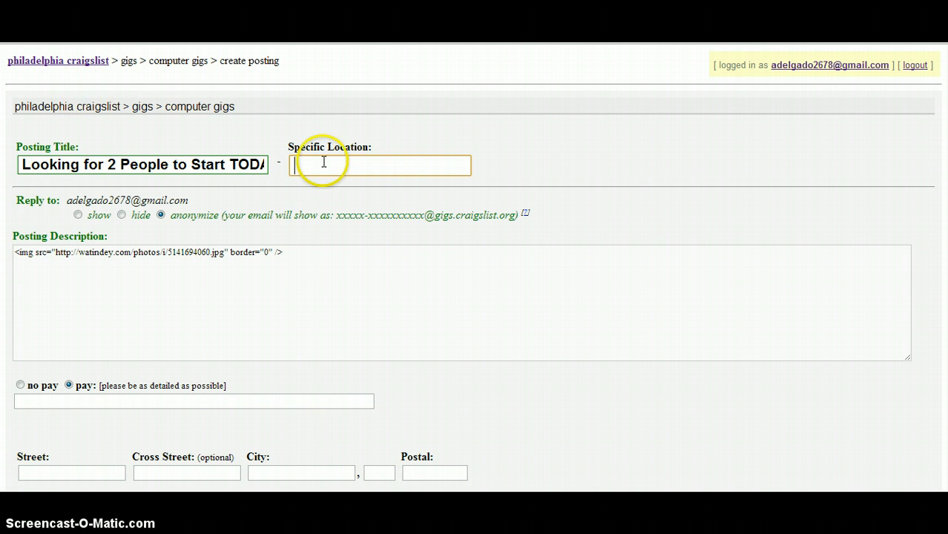
type("Philadel")
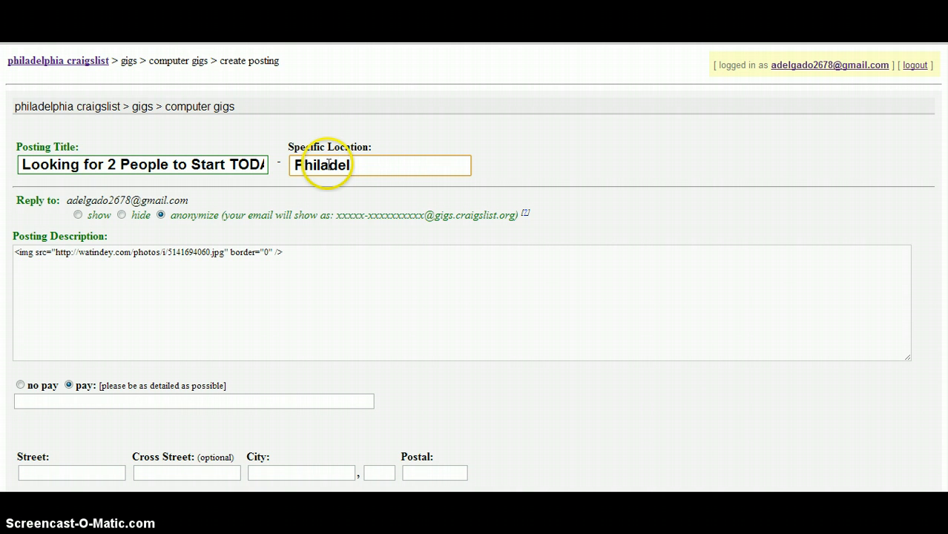
type("phia")
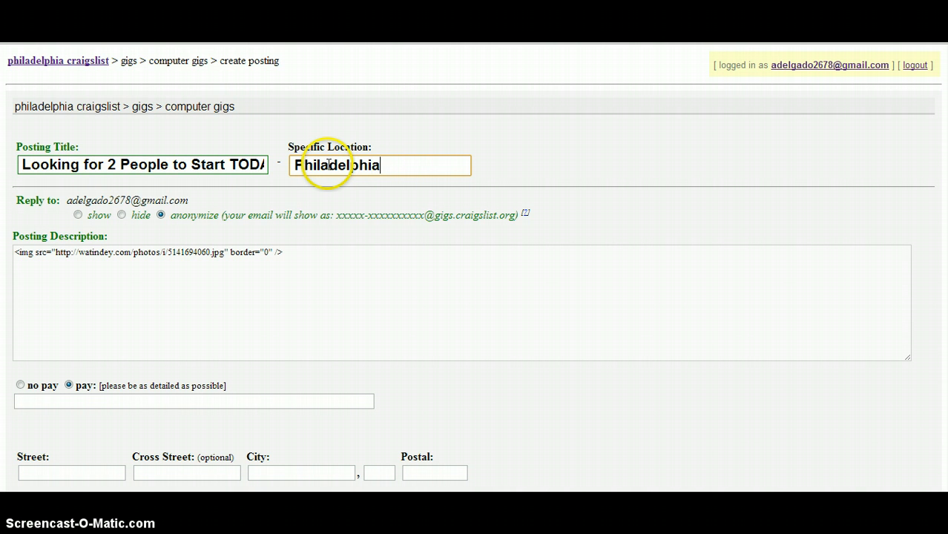
mouse_move(115, 125)
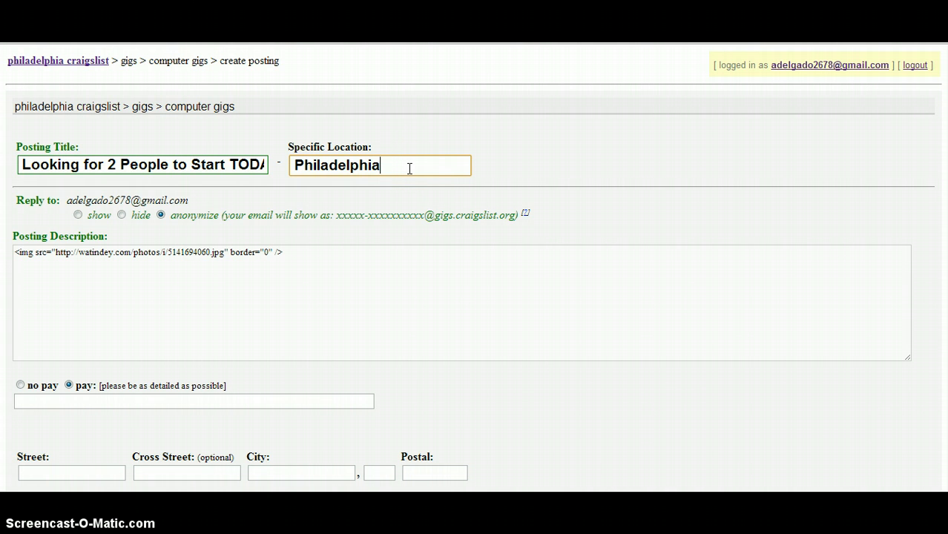
left_click(147, 164)
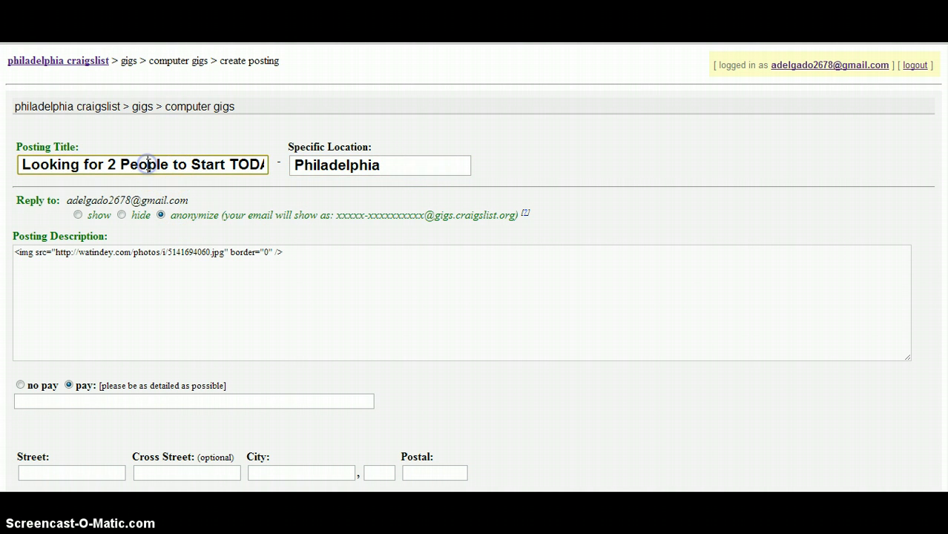
triple_click(145, 164)
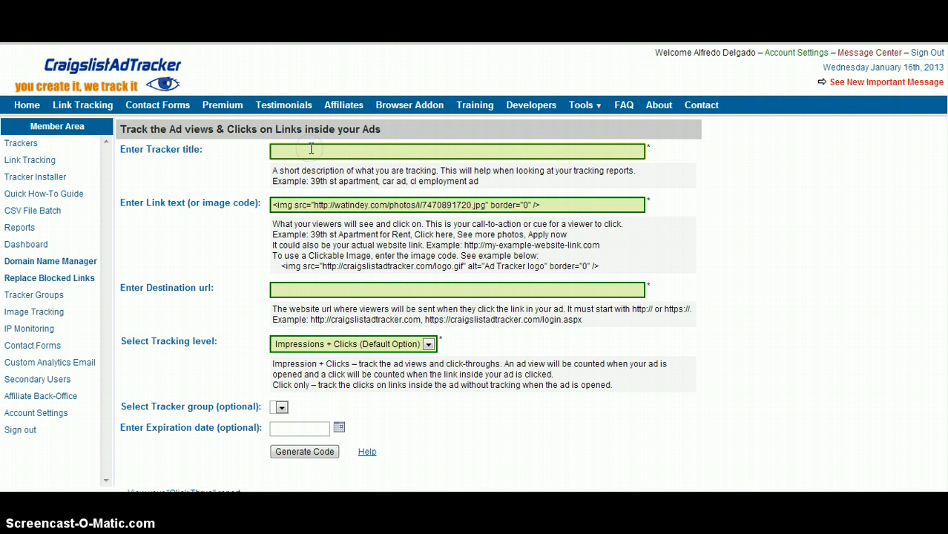
Name the tracker 'Looking for 2 People to Start TODAY-Paid Same Day-Phi-Gig-Comp'.
type("Looking for 2 People to Start TODAY-Paid Same Day")
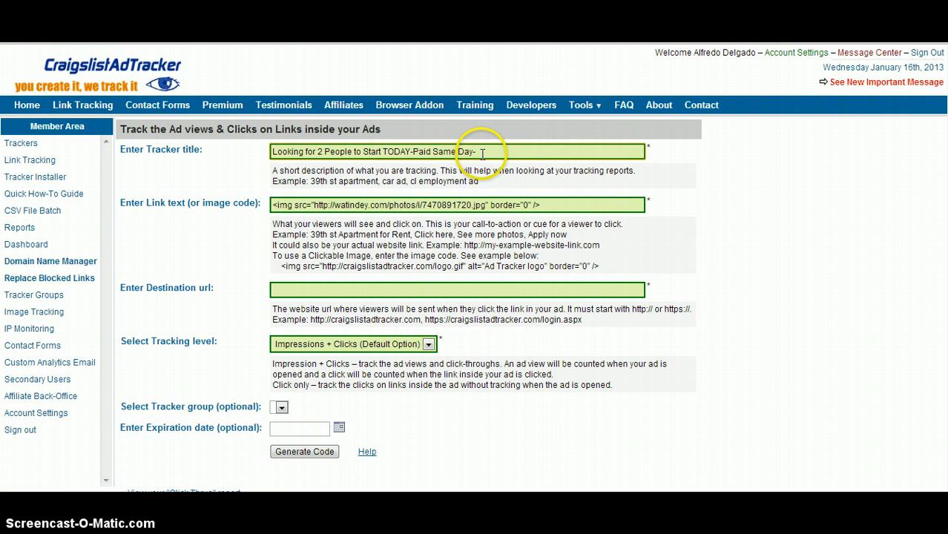
type("-Phi-")
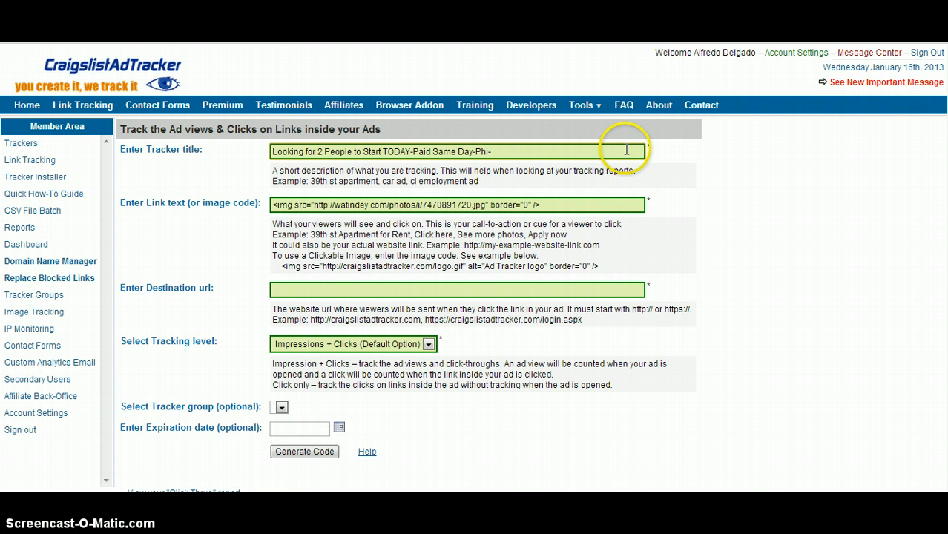
type("Gig-Comp")
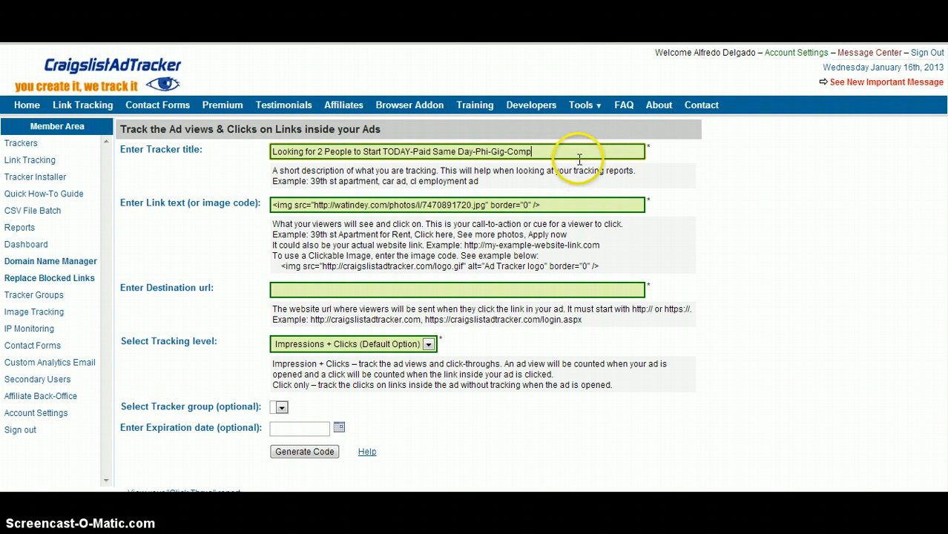
mouse_move(523, 245)
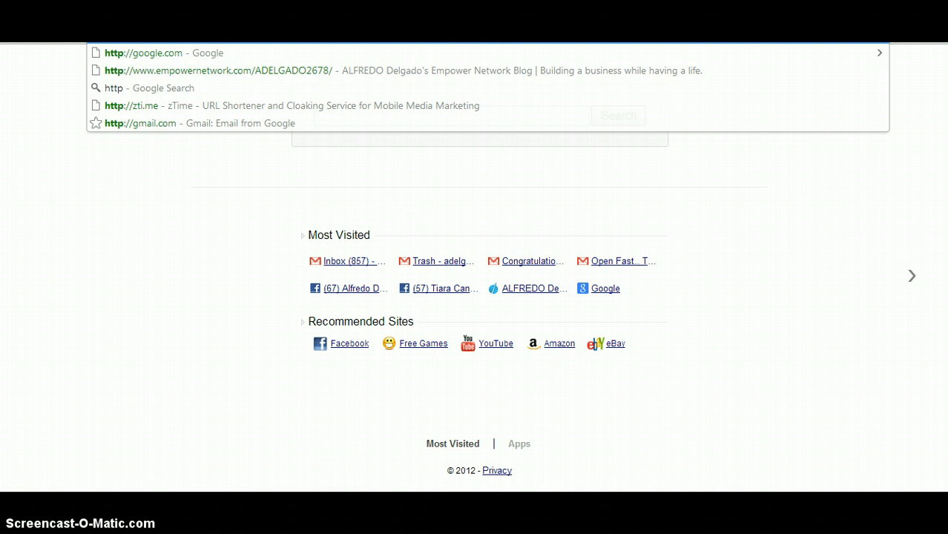
Look up the freecash destination site's address from a new tab's omnibox.
type("freecash.ezmoneywith.me/")
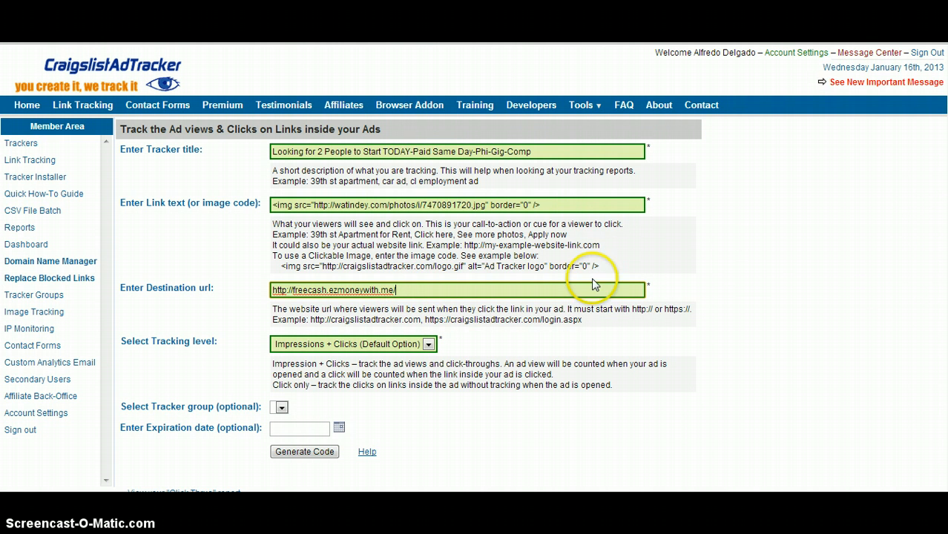
mouse_move(943, 264)
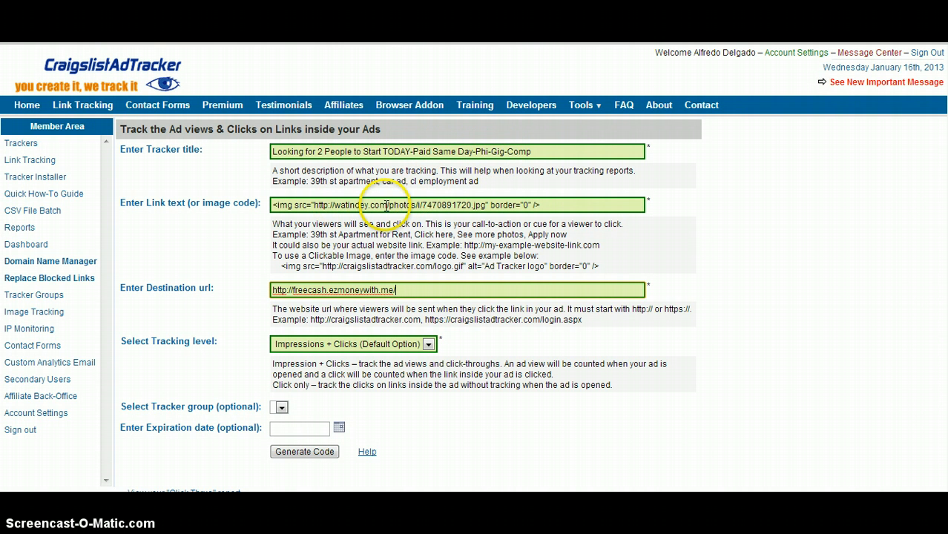
mouse_move(304, 256)
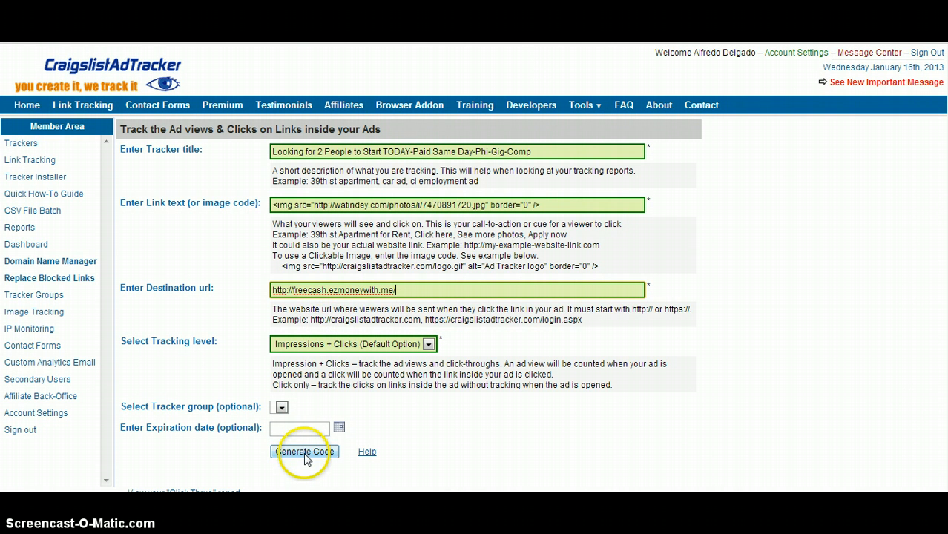
left_click(304, 451)
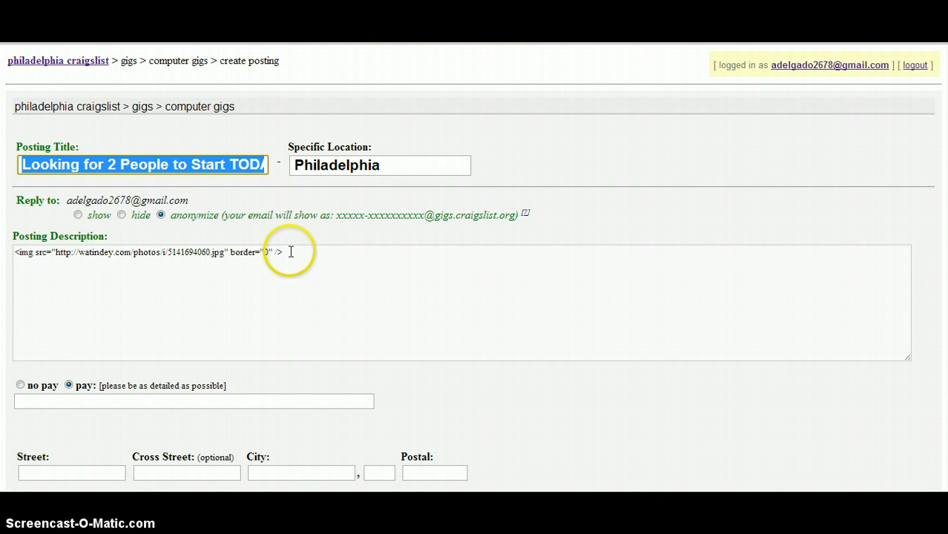
Insert the tracker code after the description image code and set pay to Cash paid TODAY $25-$147 Daily.
left_click(289, 252)
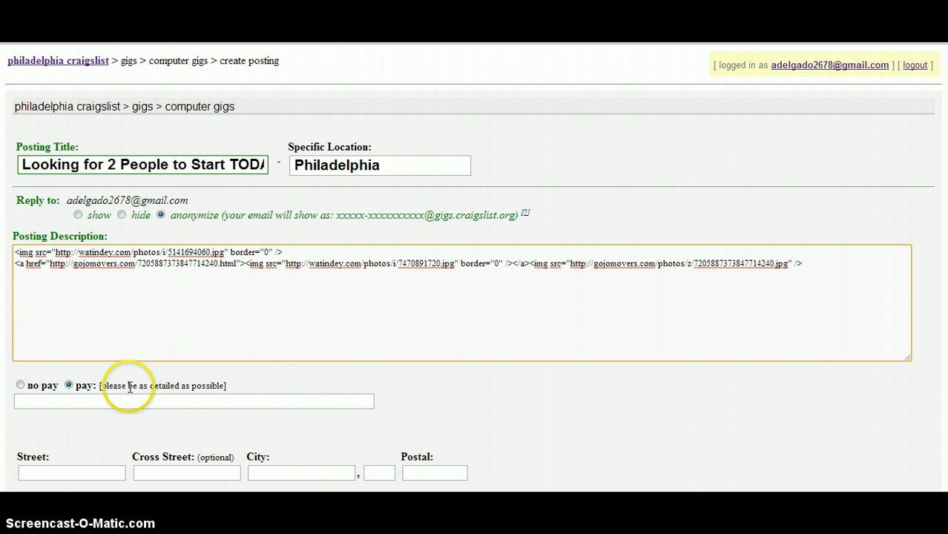
type("Cash")
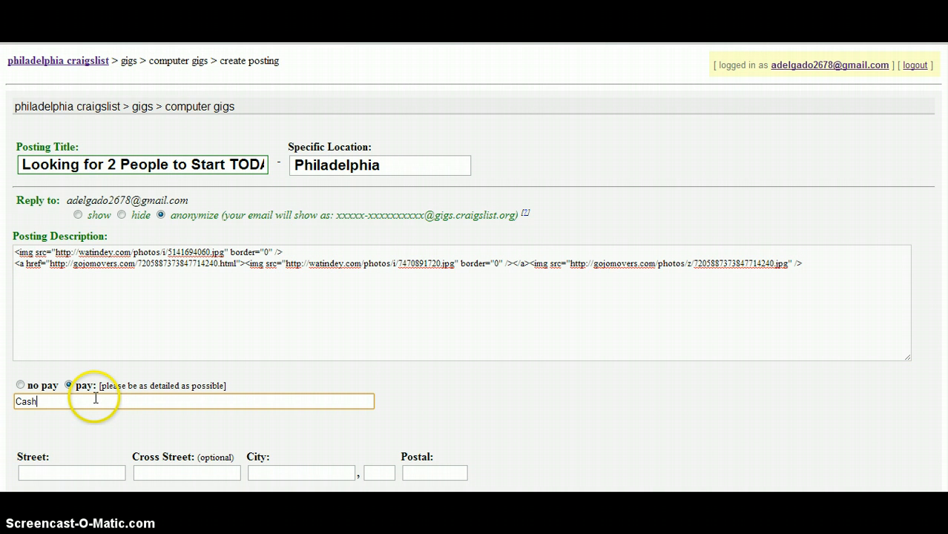
type("paid TOD")
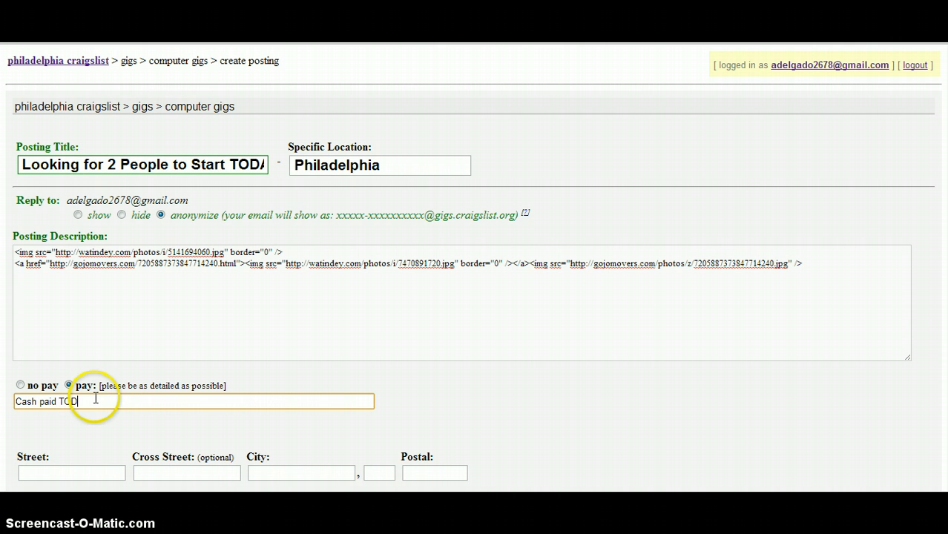
type("AY")
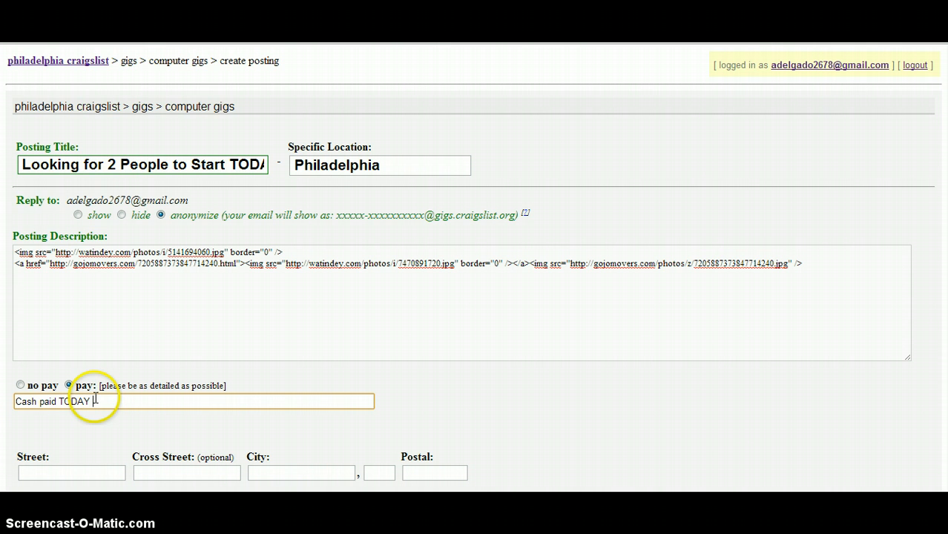
type("$25-")
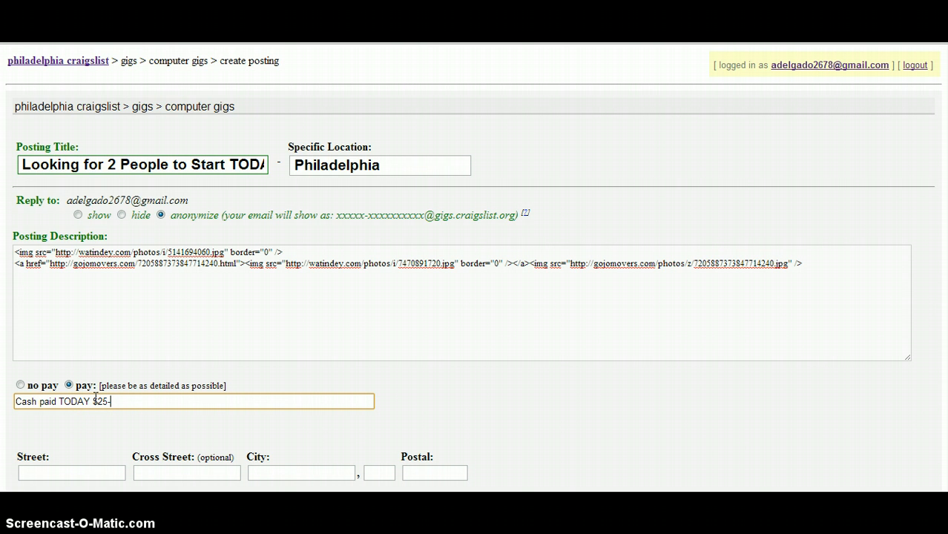
type("$147 Daily")
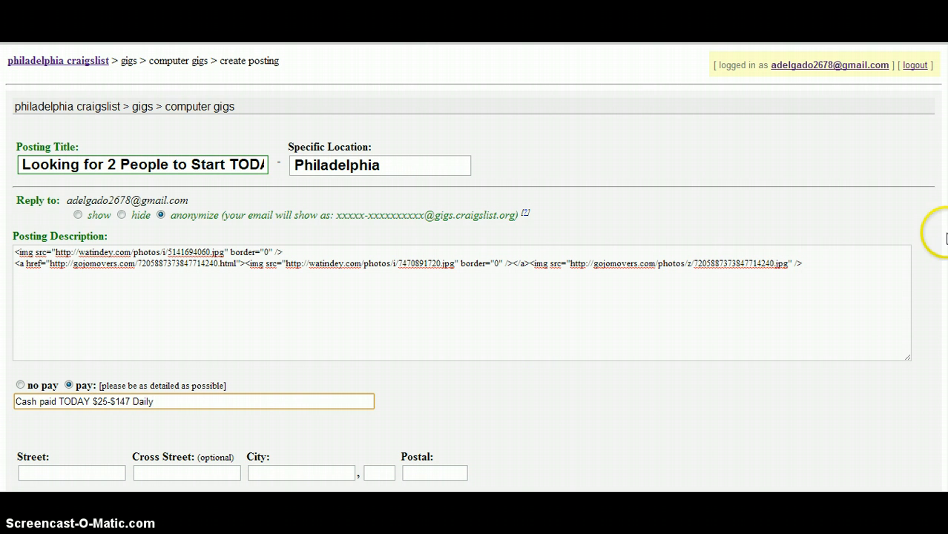
scroll("down", 3)
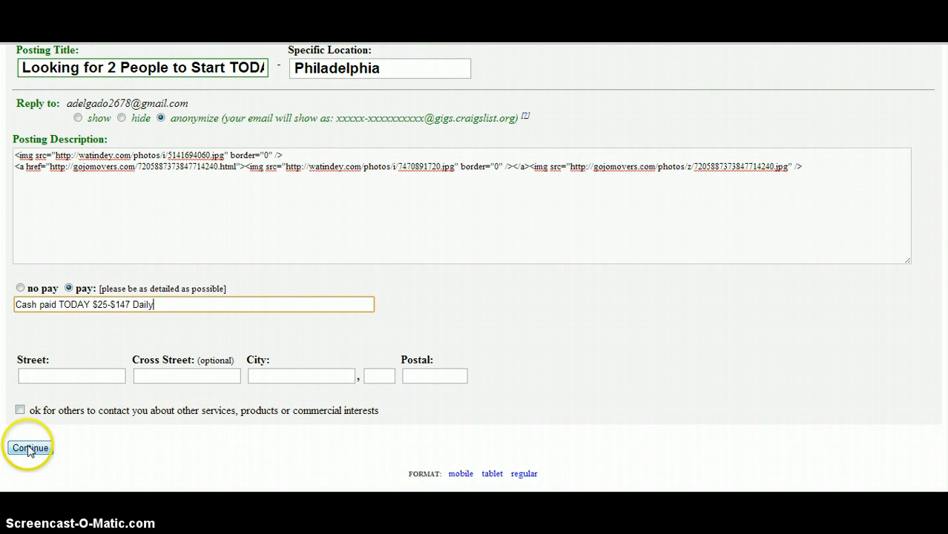
Continue past the posting form and choose not to include a map.
left_click(29, 448)
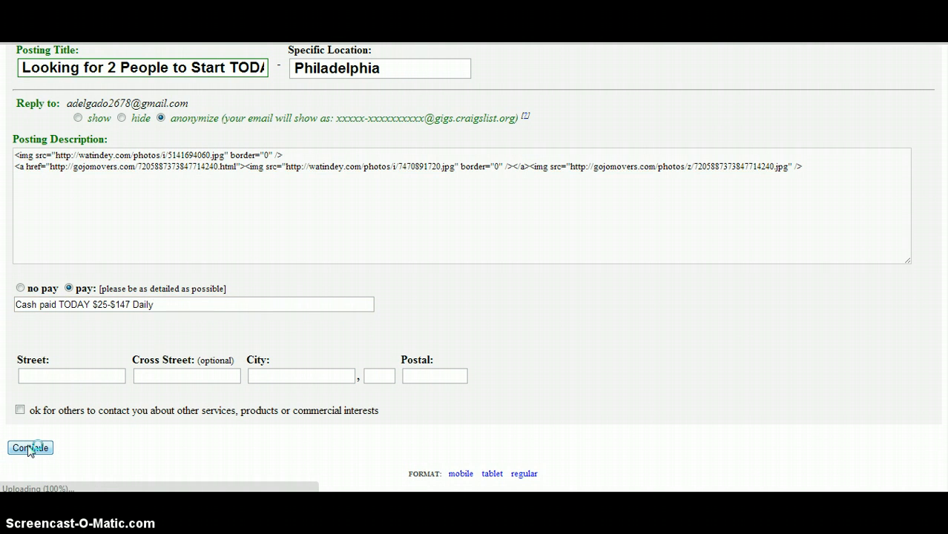
left_click(29, 447)
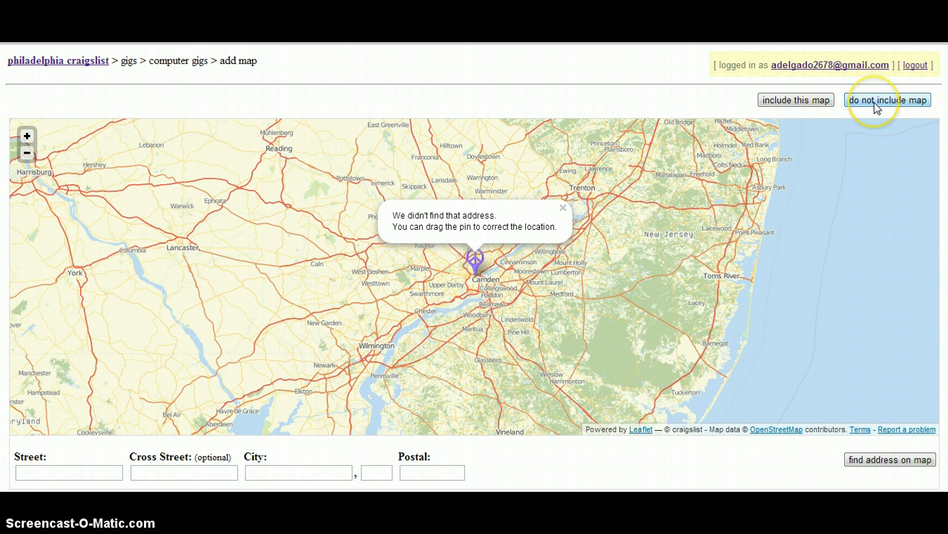
left_click(887, 100)
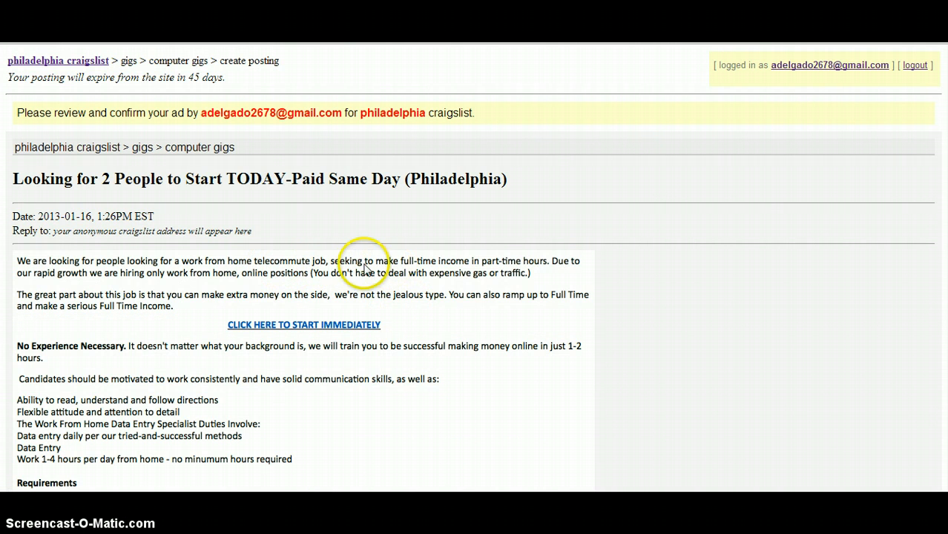
Review the ad preview and continue to publish the Philadelphia computer gig posting.
scroll("down", 3)
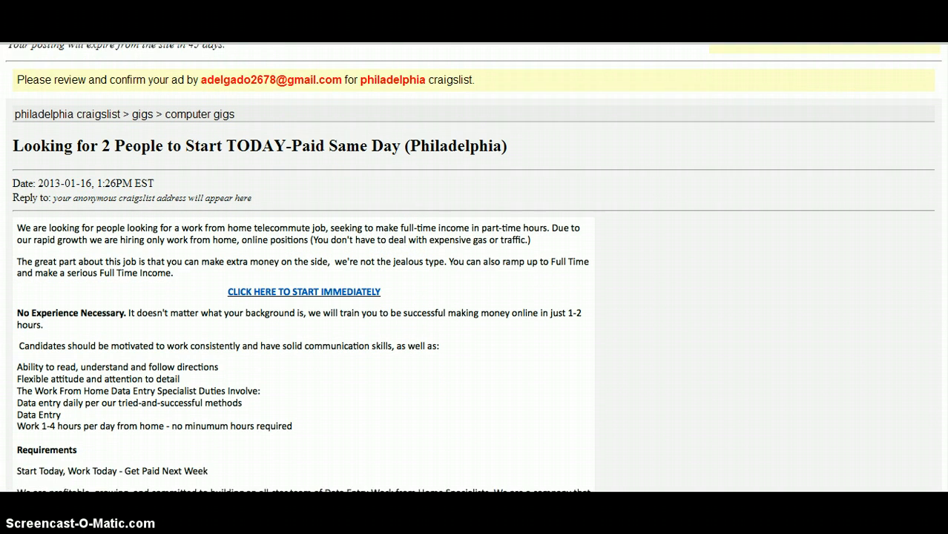
scroll("down", 3)
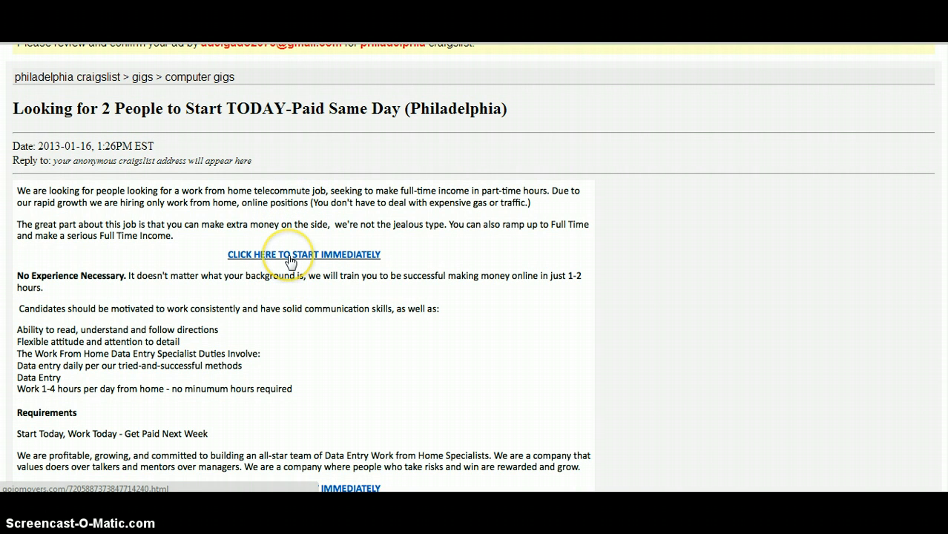
left_click(288, 254)
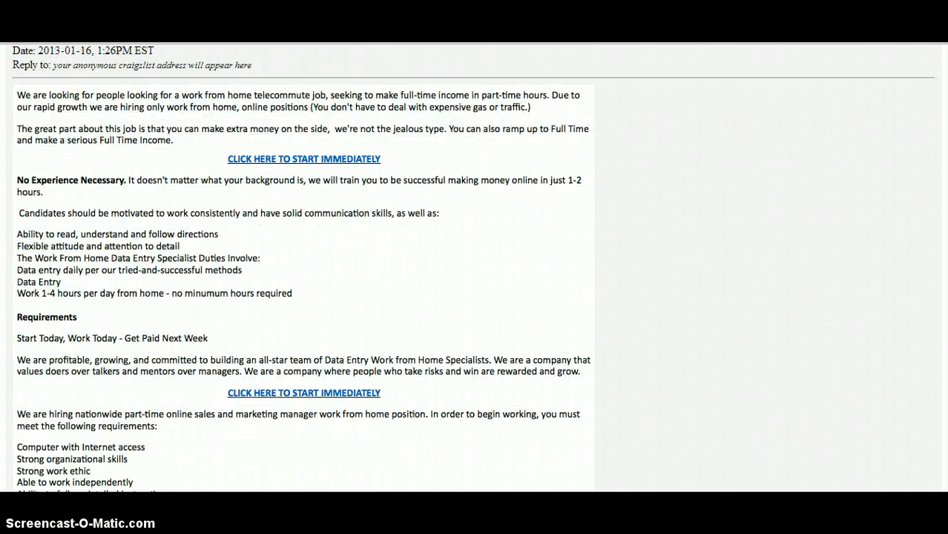
scroll("down", 3)
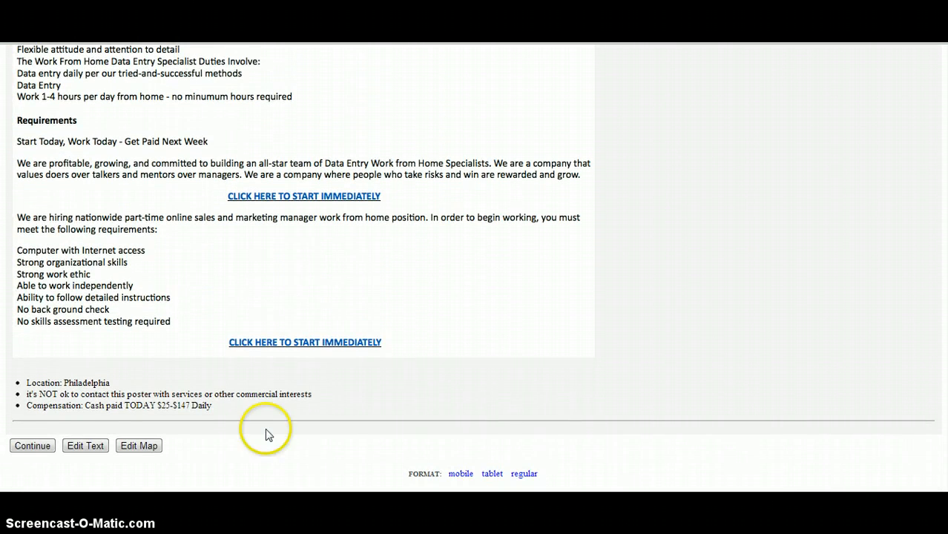
left_click(31, 444)
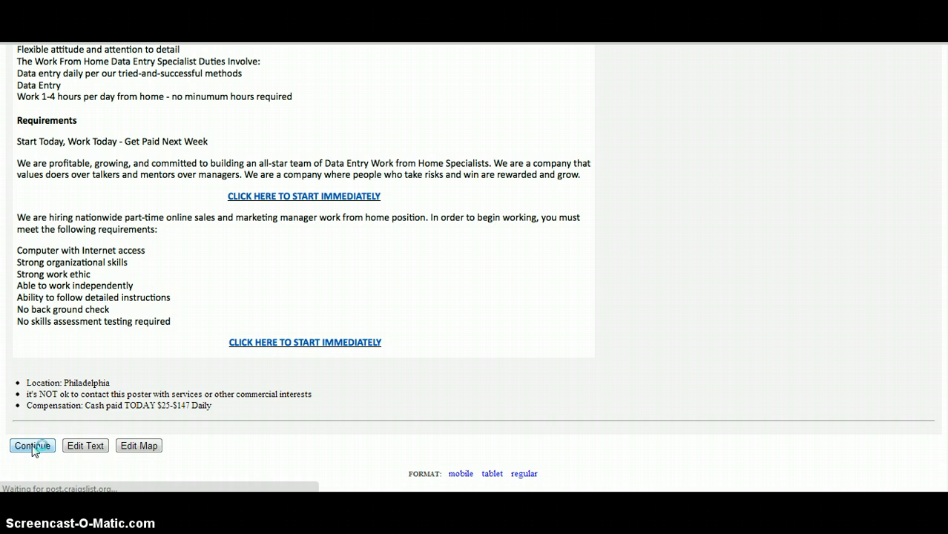
left_click(32, 446)
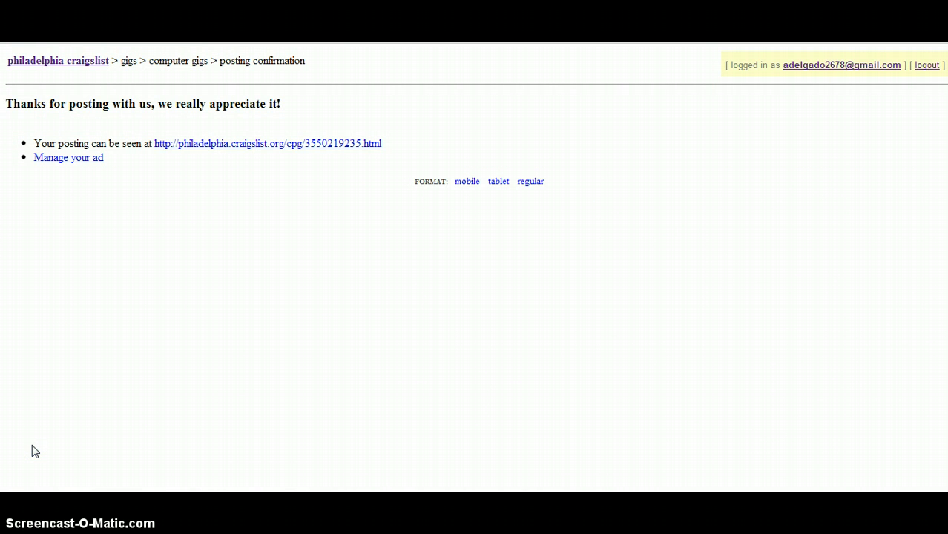
mouse_move(228, 154)
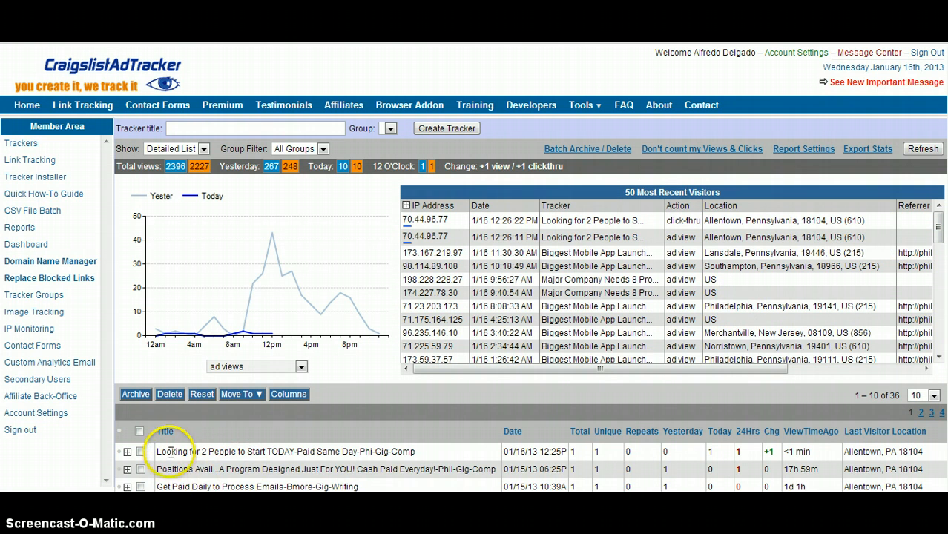
mouse_move(298, 452)
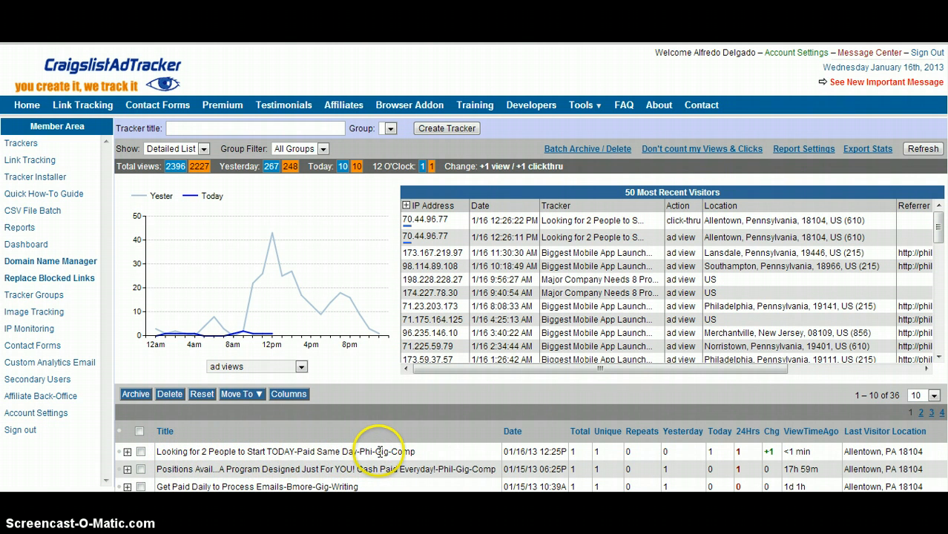
mouse_move(542, 452)
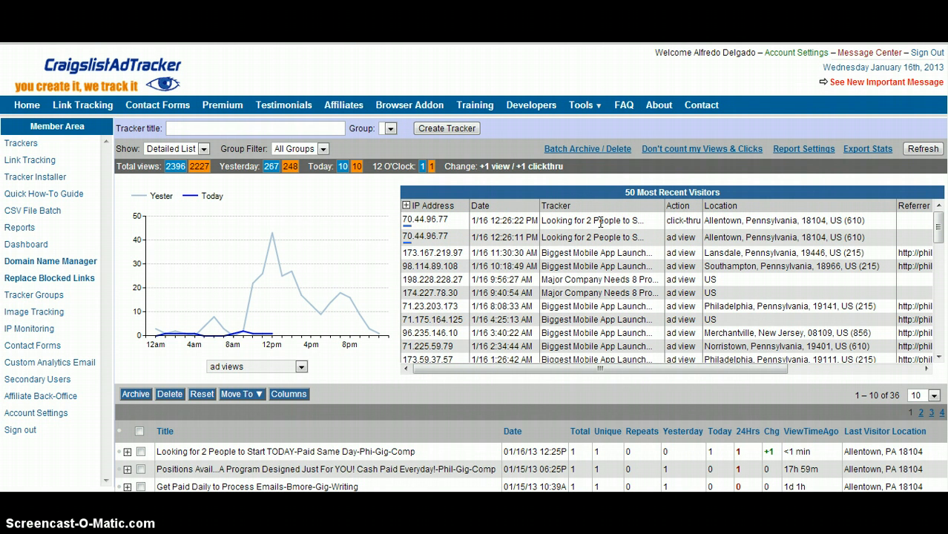
mouse_move(580, 394)
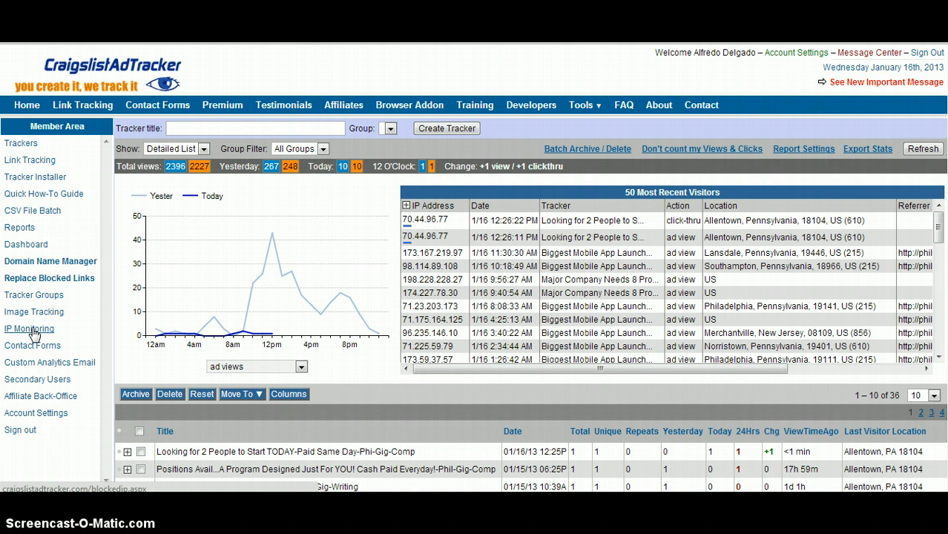
View the IP Monitoring page and its Recent IP Addresses list per tracker.
left_click(28, 329)
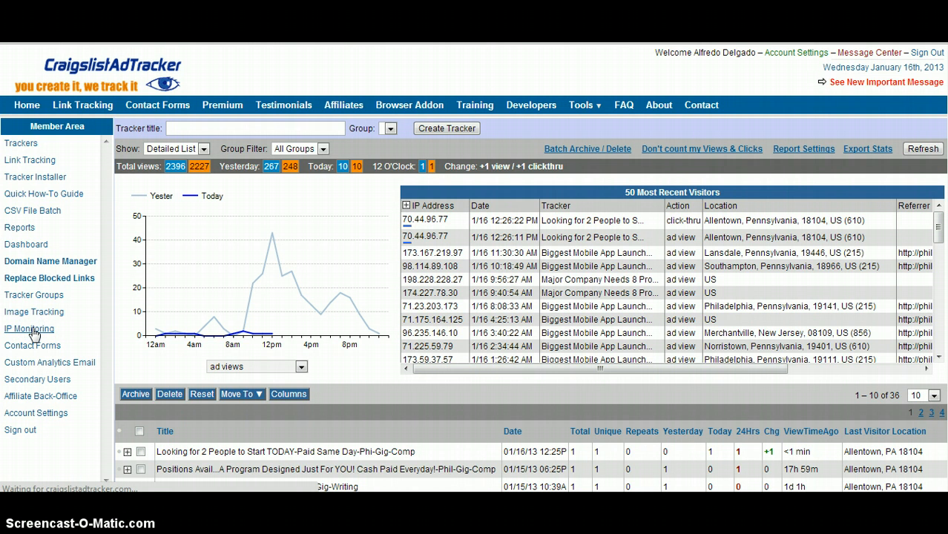
left_click(29, 328)
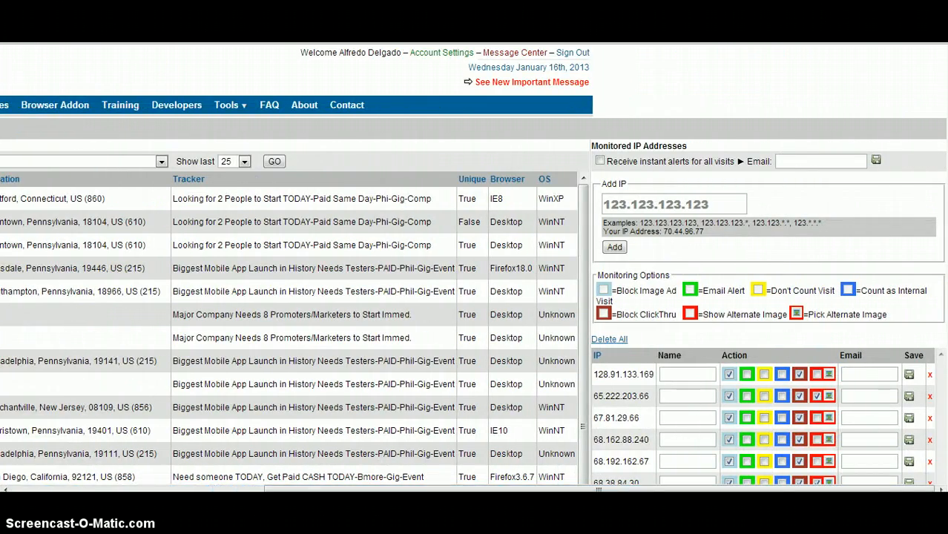
scroll("down", 3)
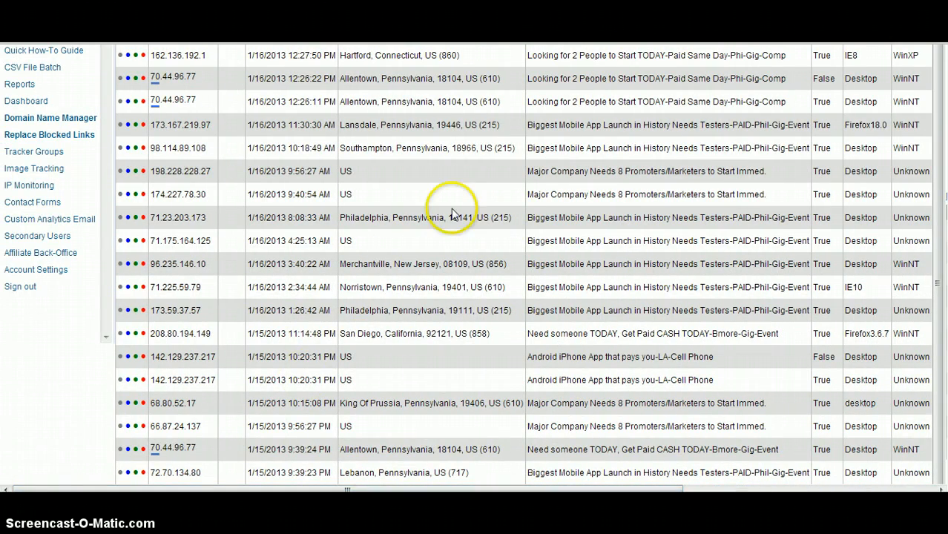
scroll("up", 3)
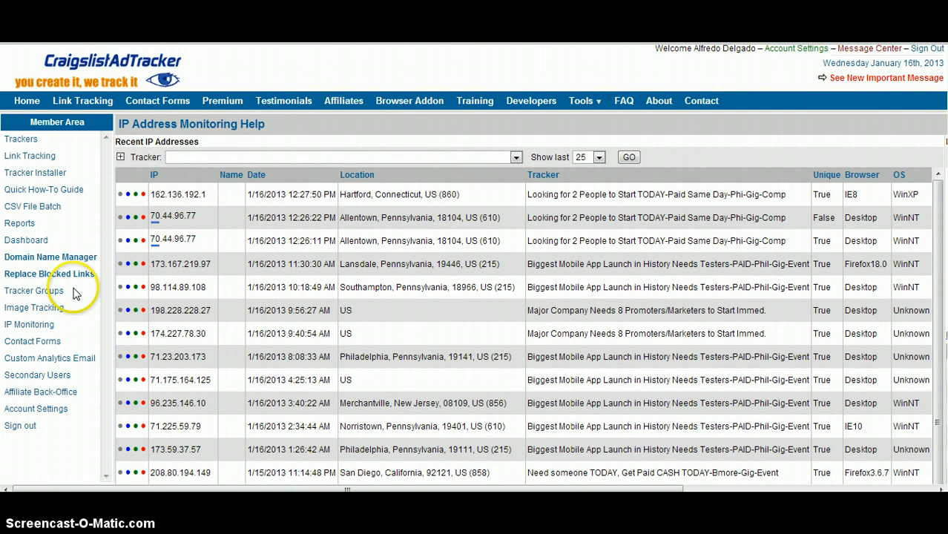
left_click(33, 307)
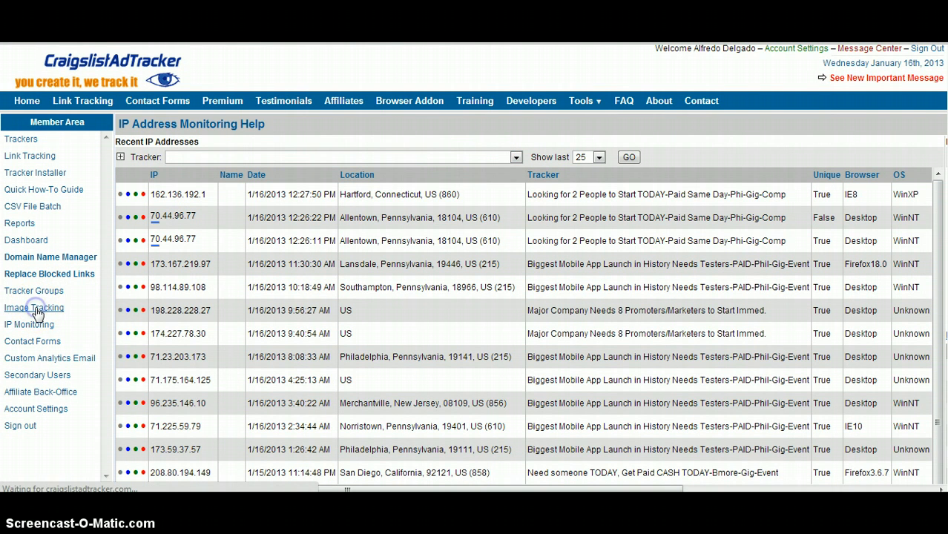
Browse the Image Tracking Main Folder images with their tracker counts, e.g. ad5-bottom.png (6 trackers).
left_click(33, 308)
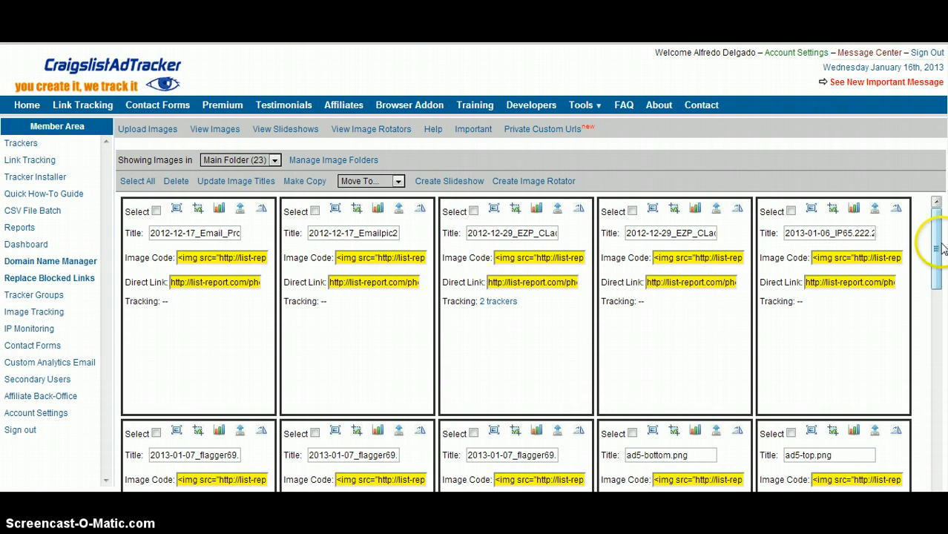
scroll("down", 3)
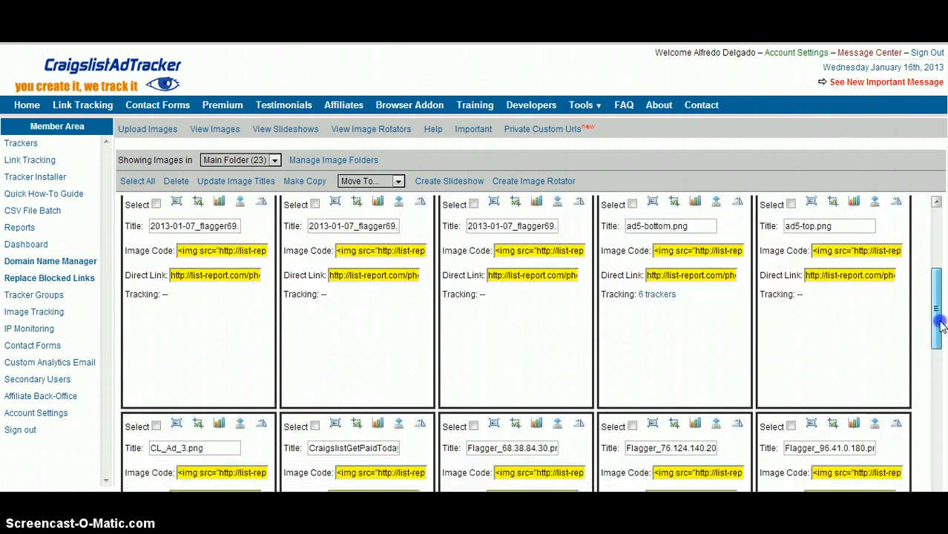
scroll("down", 3)
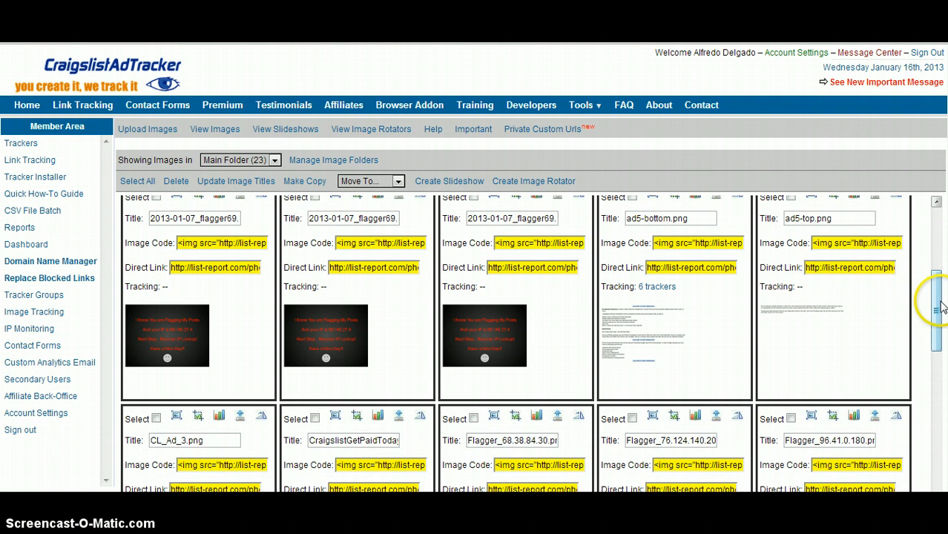
scroll("down", 3)
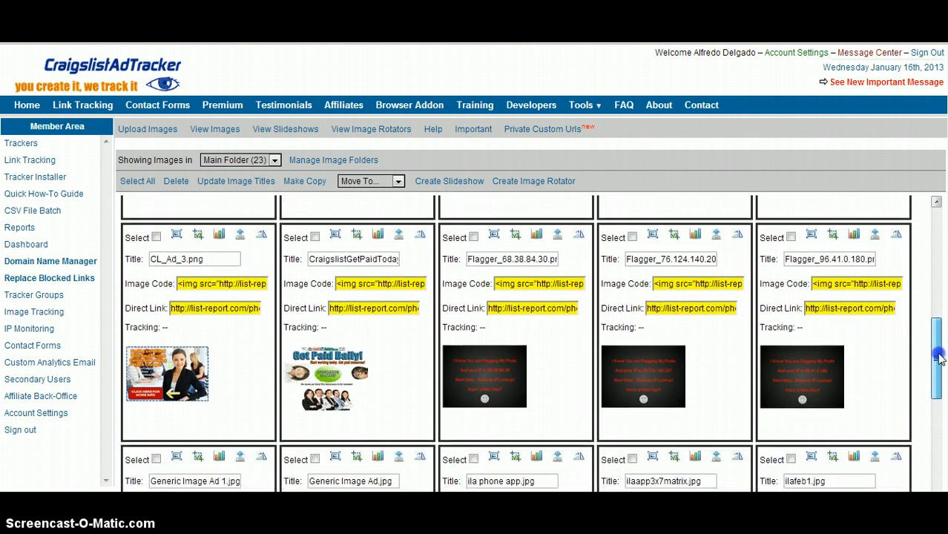
scroll("down", 3)
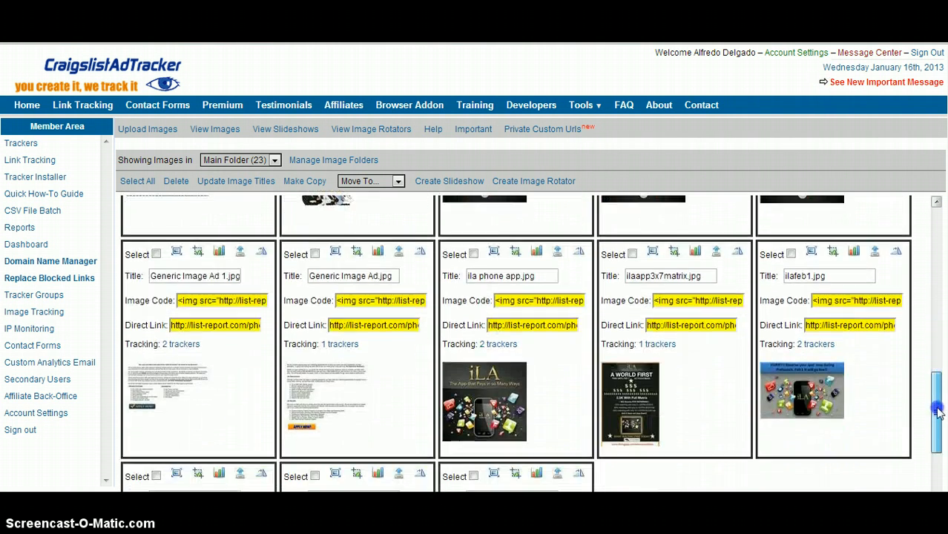
scroll("down", 3)
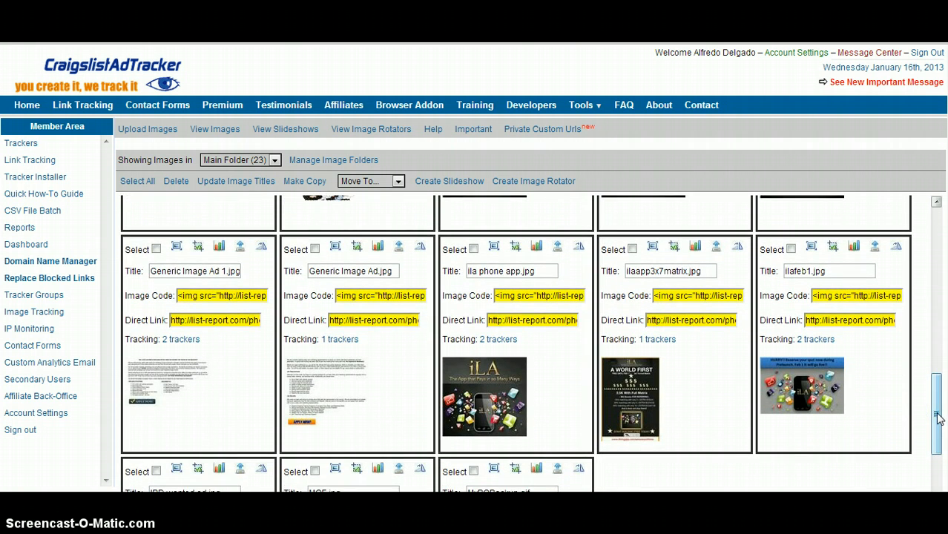
scroll("down", 3)
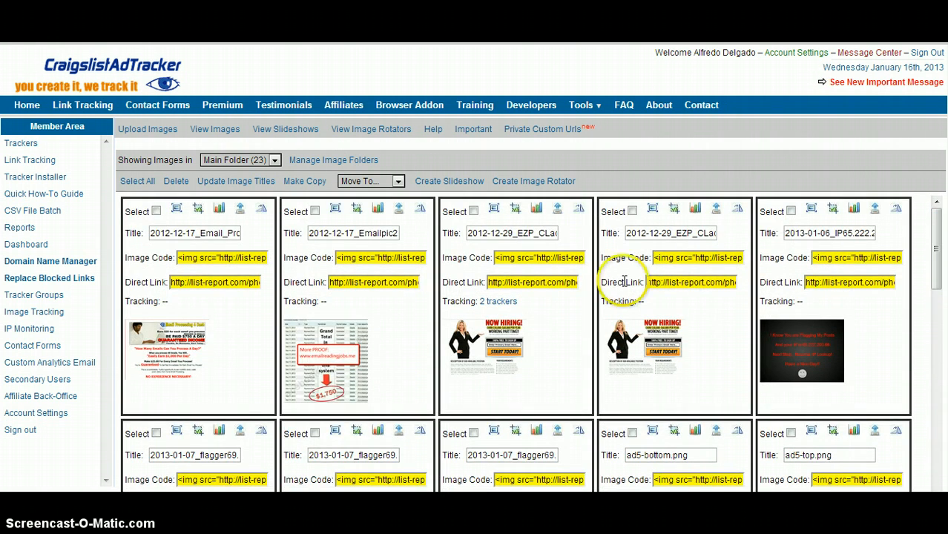
mouse_move(413, 358)
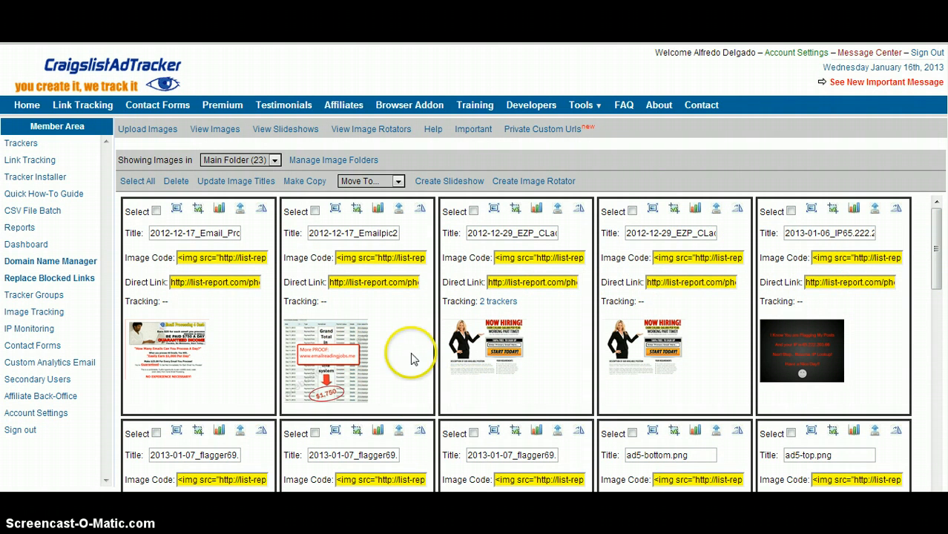
mouse_move(891, 371)
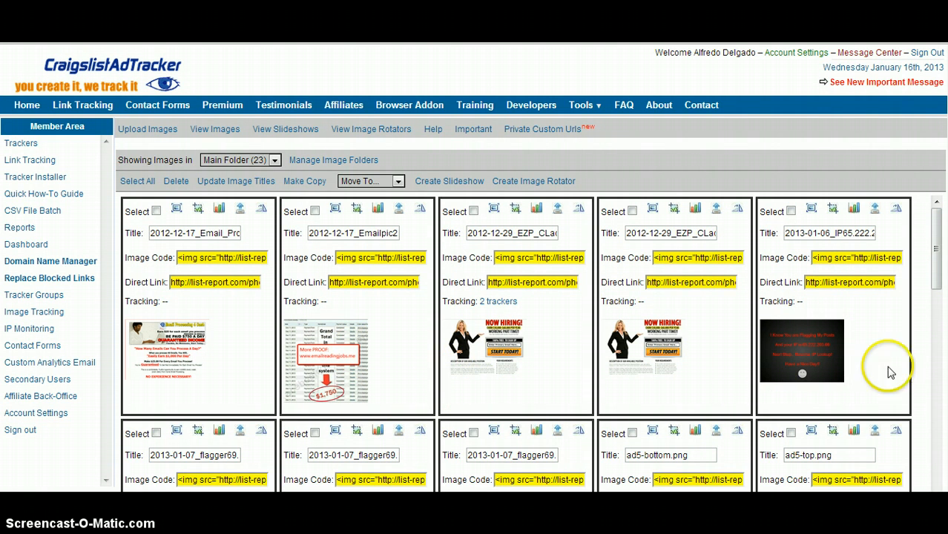
scroll("down", 3)
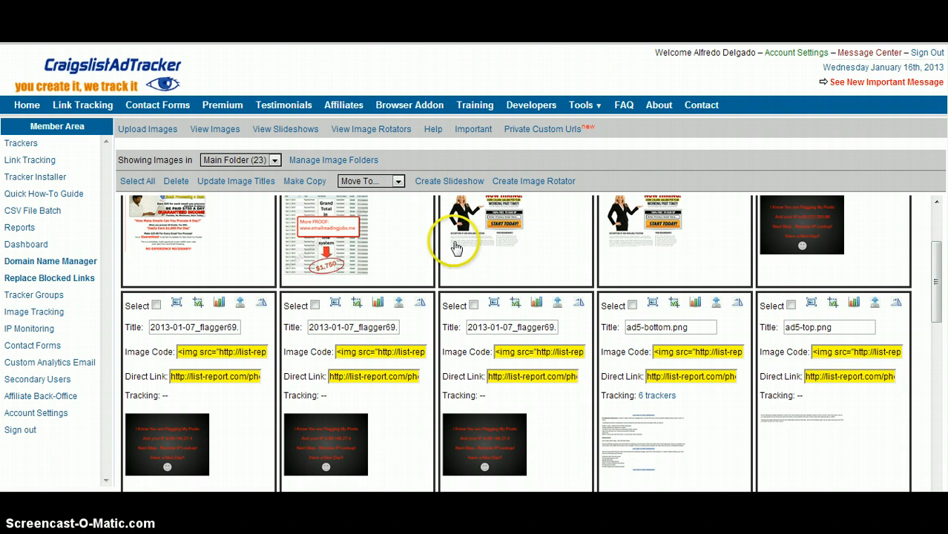
mouse_move(456, 245)
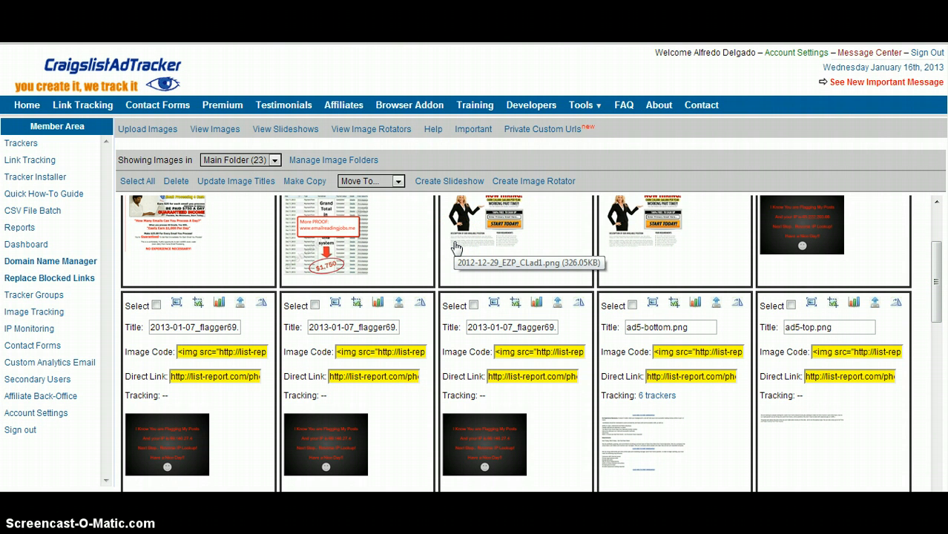